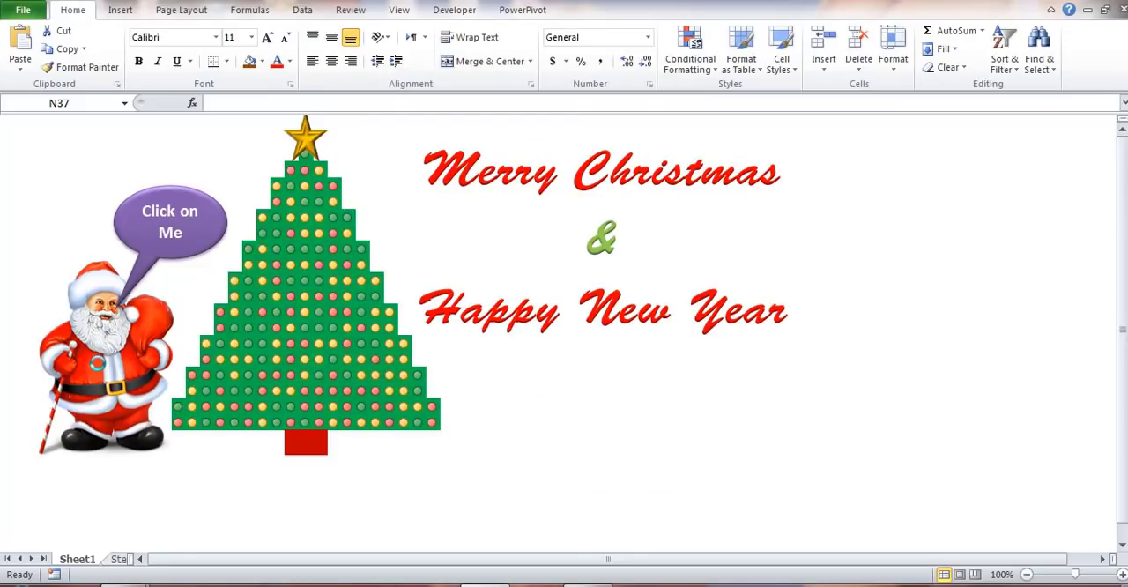
Step: On the Step 1 sheet, select columns C through U
{"action": "left_click", "coordinate": [99, 368]}
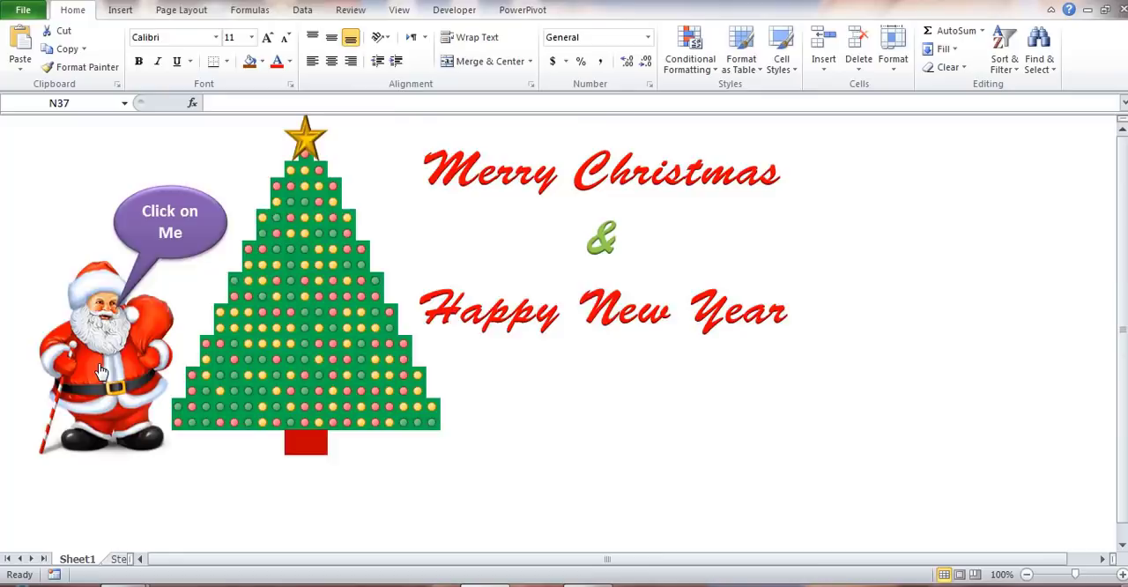
{"action": "left_click", "coordinate": [103, 367]}
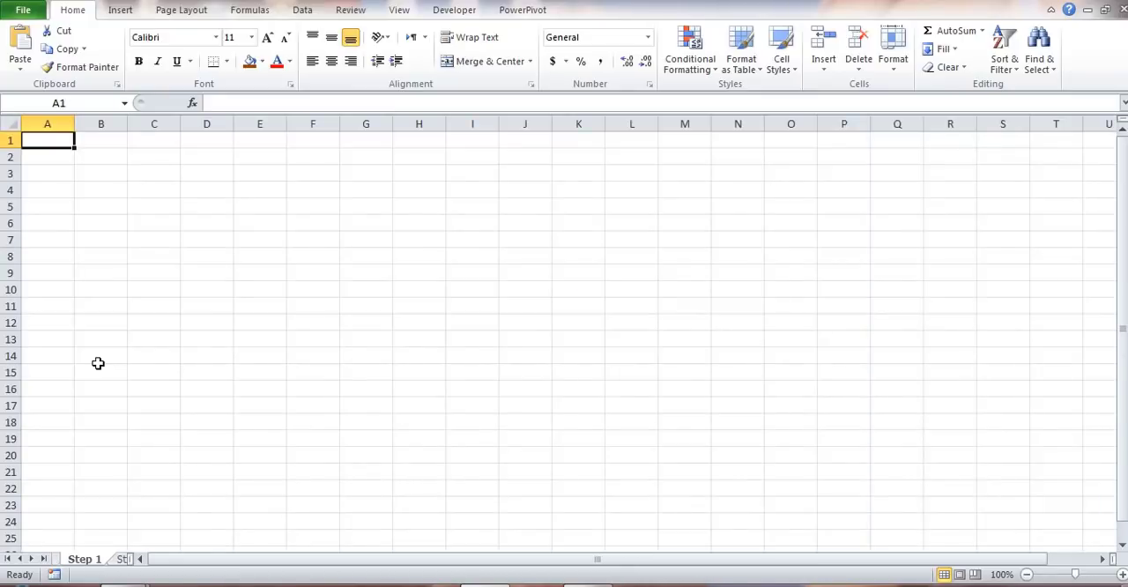
{"action": "mouse_move", "coordinate": [138, 242]}
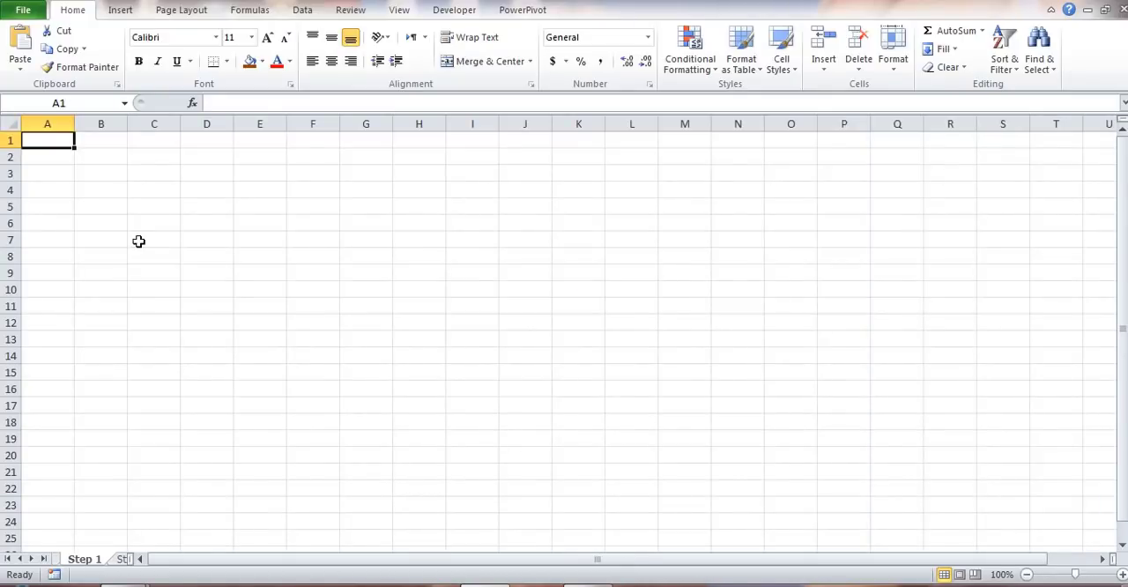
{"action": "left_click_drag", "start_coordinate": [155, 141], "coordinate": [445, 539]}
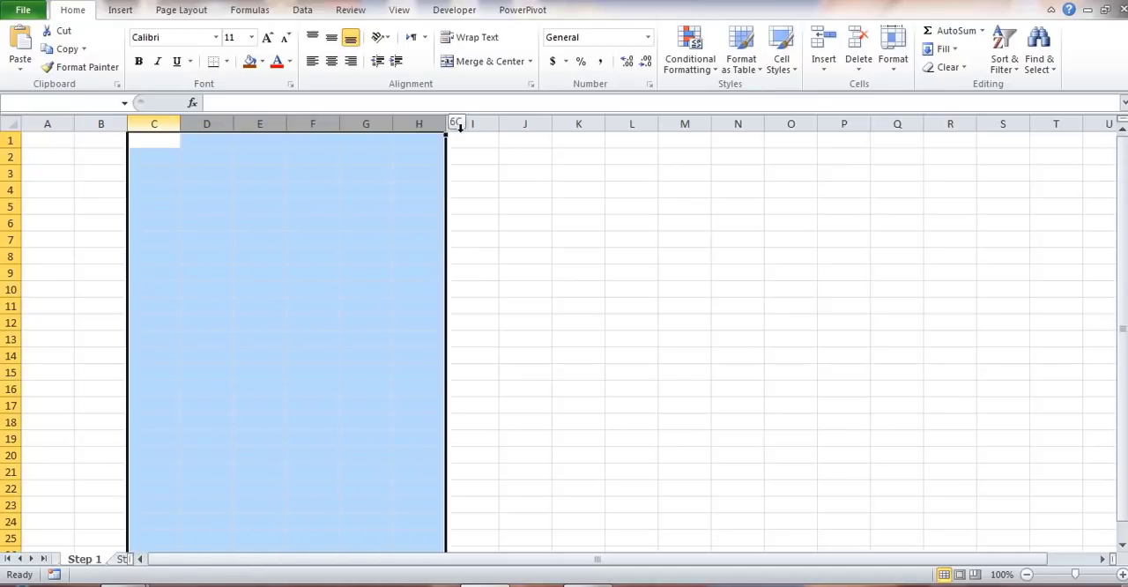
{"action": "left_click_drag", "start_coordinate": [459, 127], "coordinate": [979, 127]}
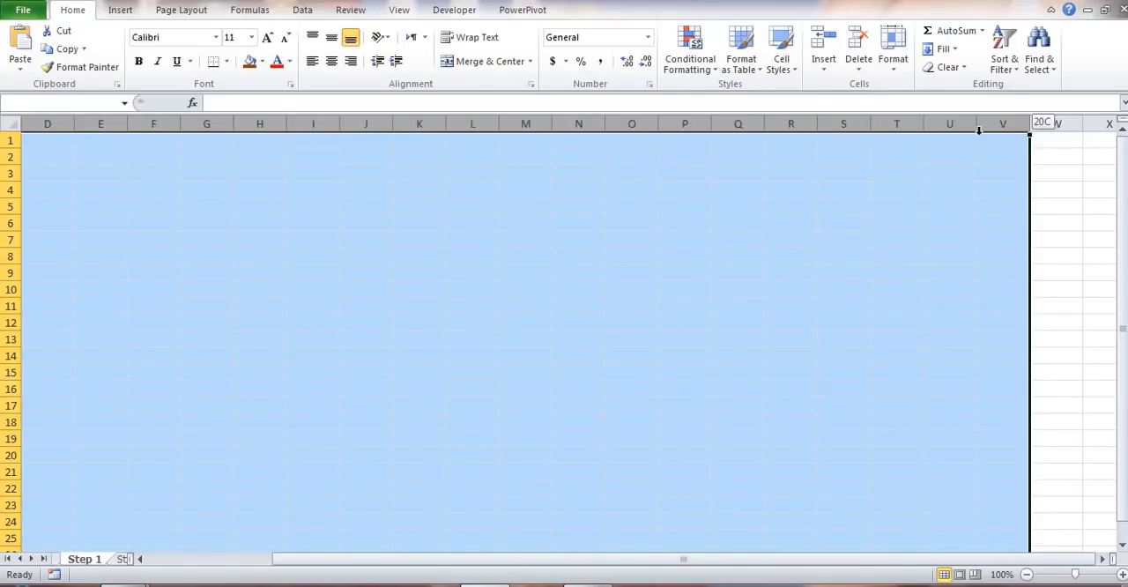
{"action": "left_click_drag", "start_coordinate": [1032, 123], "coordinate": [977, 124]}
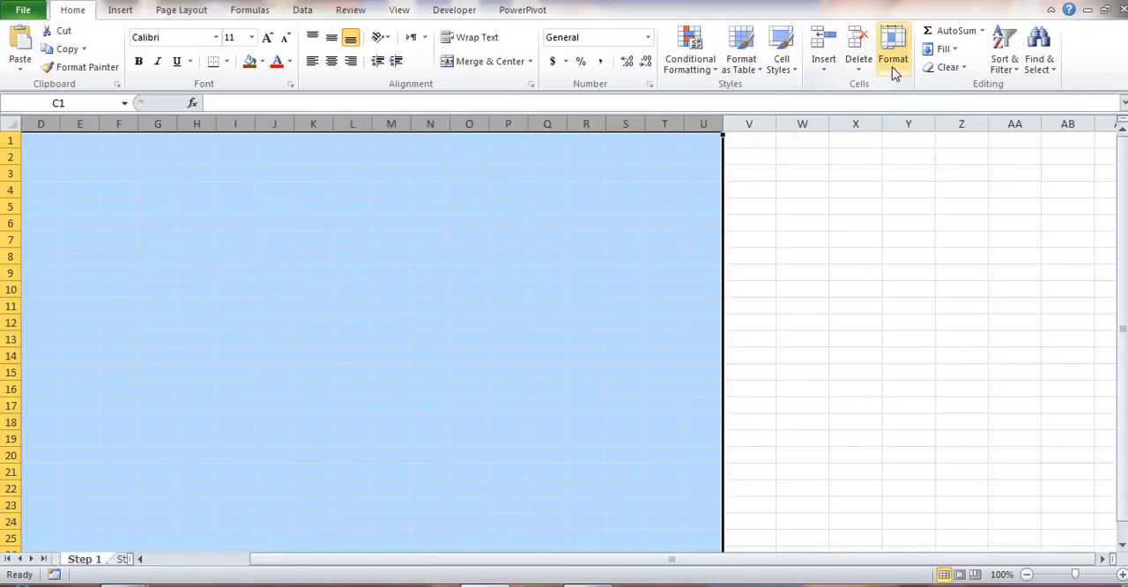
Step: Give the selected columns C:U a Column Width of 1.7
{"action": "left_click", "coordinate": [892, 50]}
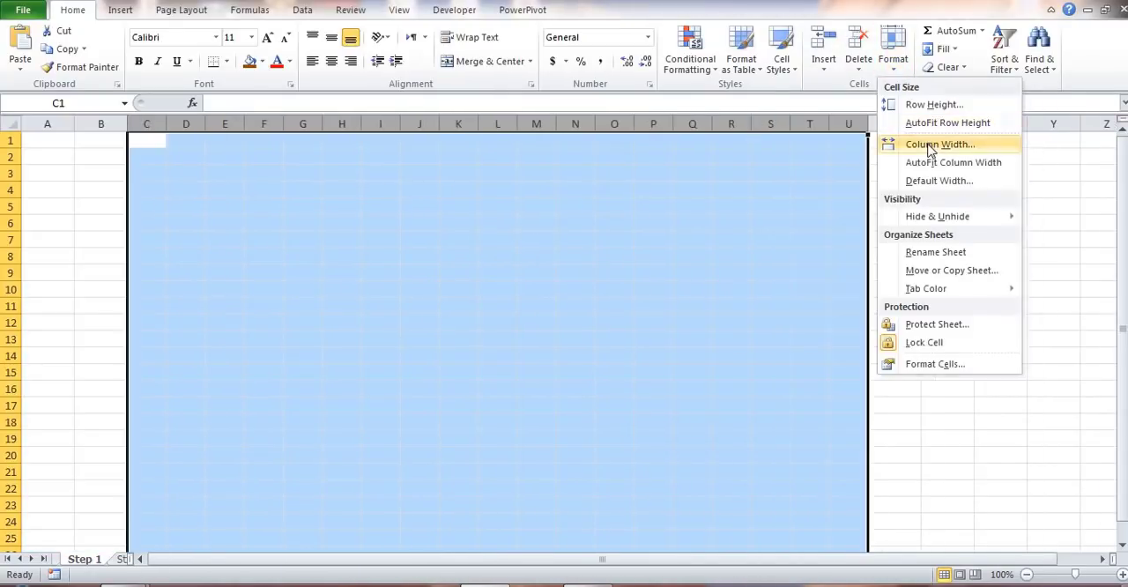
{"action": "left_click", "coordinate": [940, 145]}
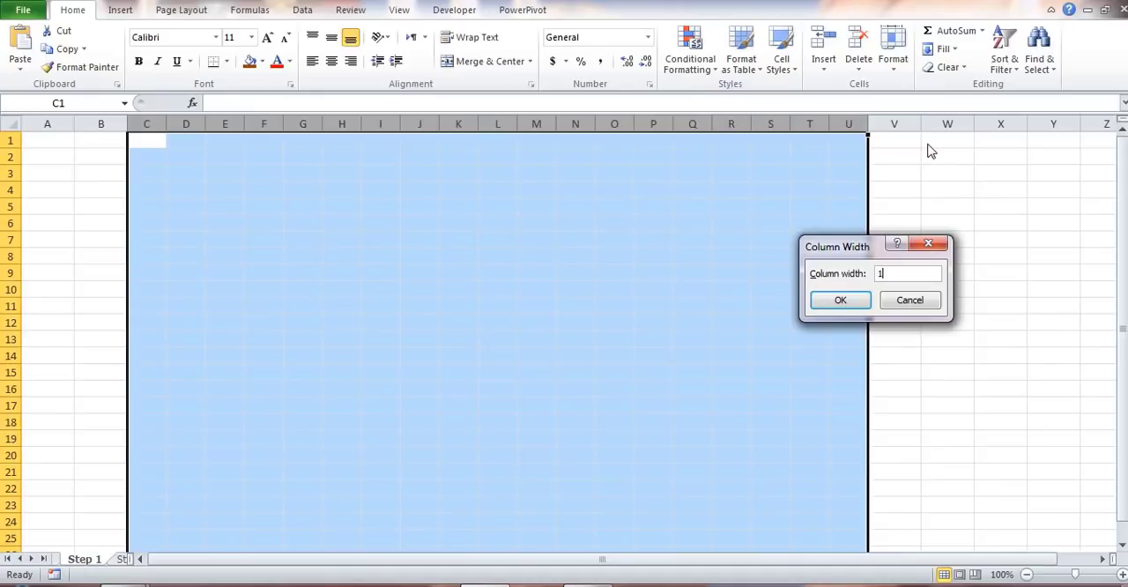
{"action": "type", "text": ".7"}
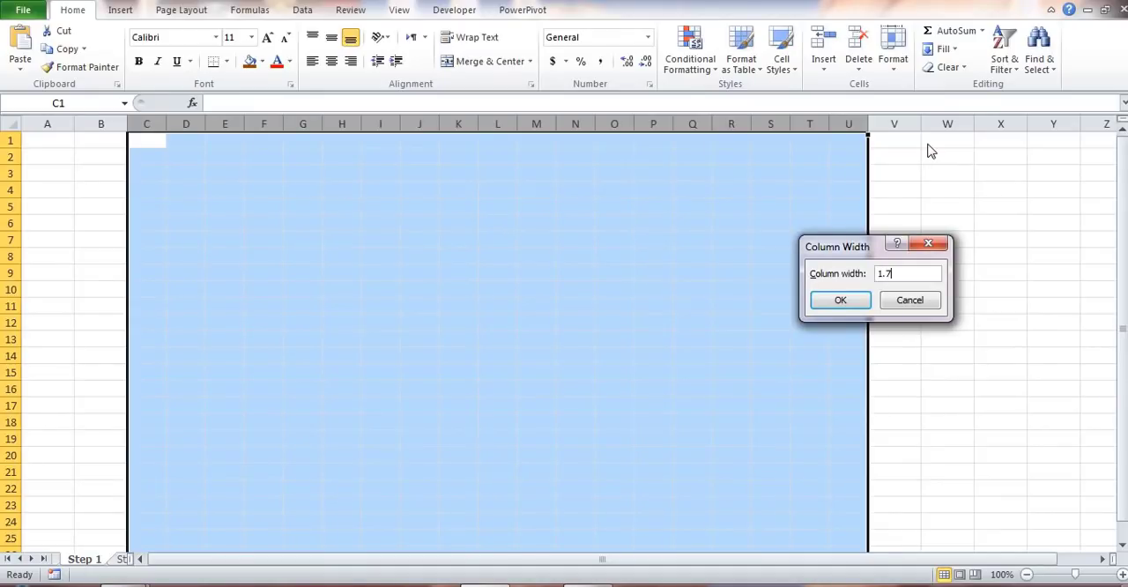
{"action": "left_click", "coordinate": [840, 300]}
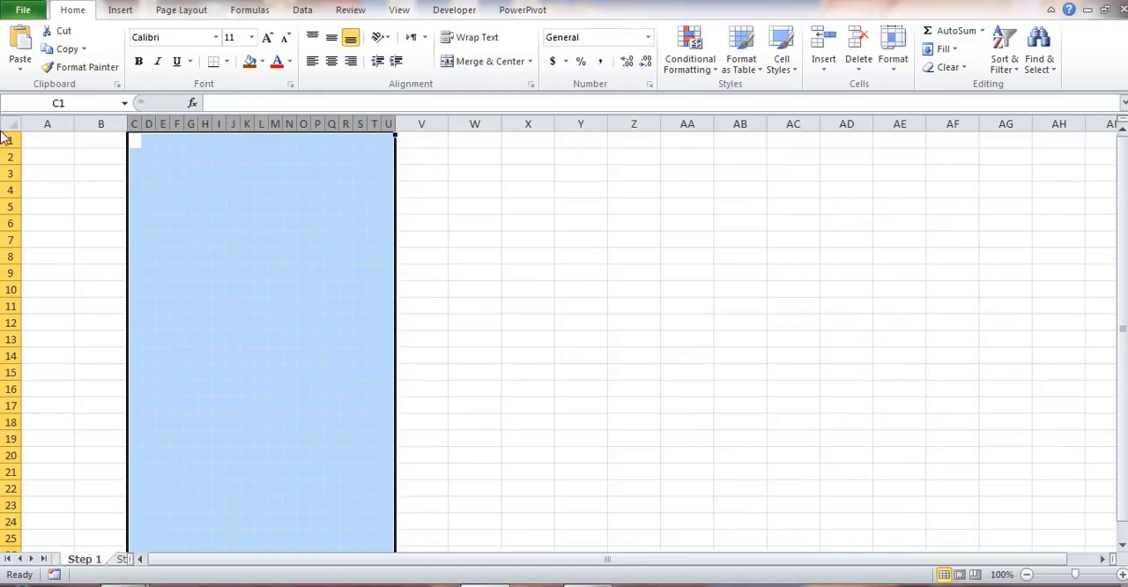
Step: Select rows 2 and 3 as the rows to resize
{"action": "left_click", "coordinate": [10, 157]}
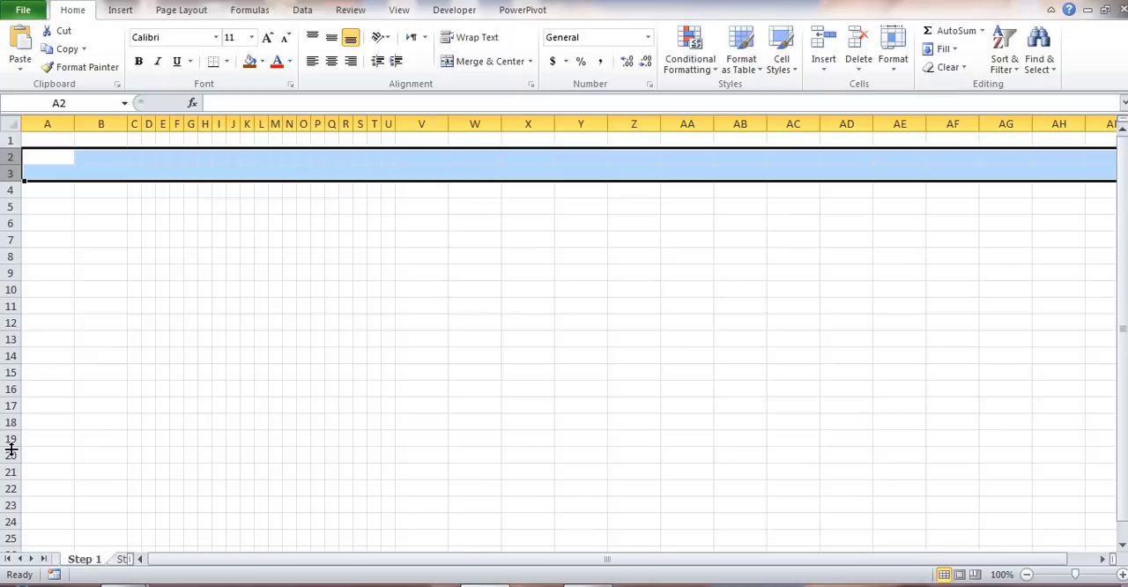
{"action": "mouse_move", "coordinate": [127, 525]}
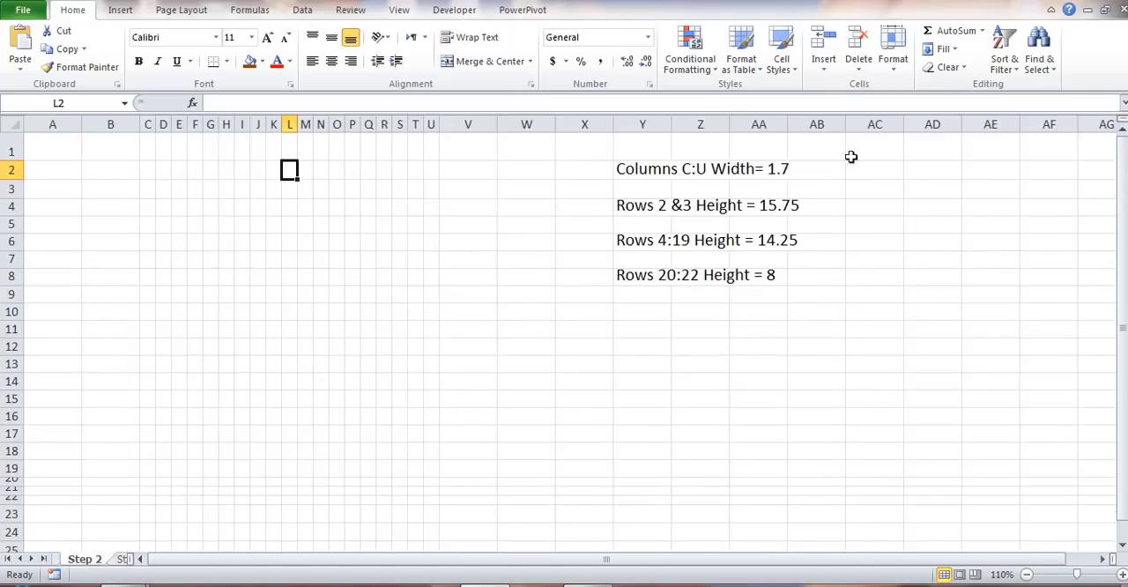
{"action": "mouse_move", "coordinate": [709, 216]}
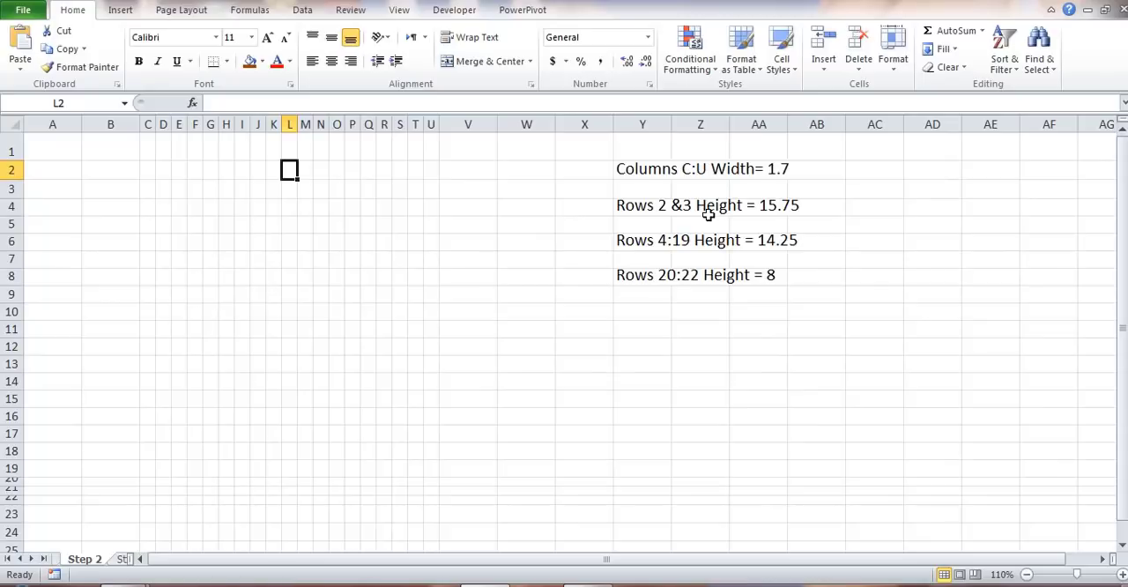
{"action": "mouse_move", "coordinate": [268, 187]}
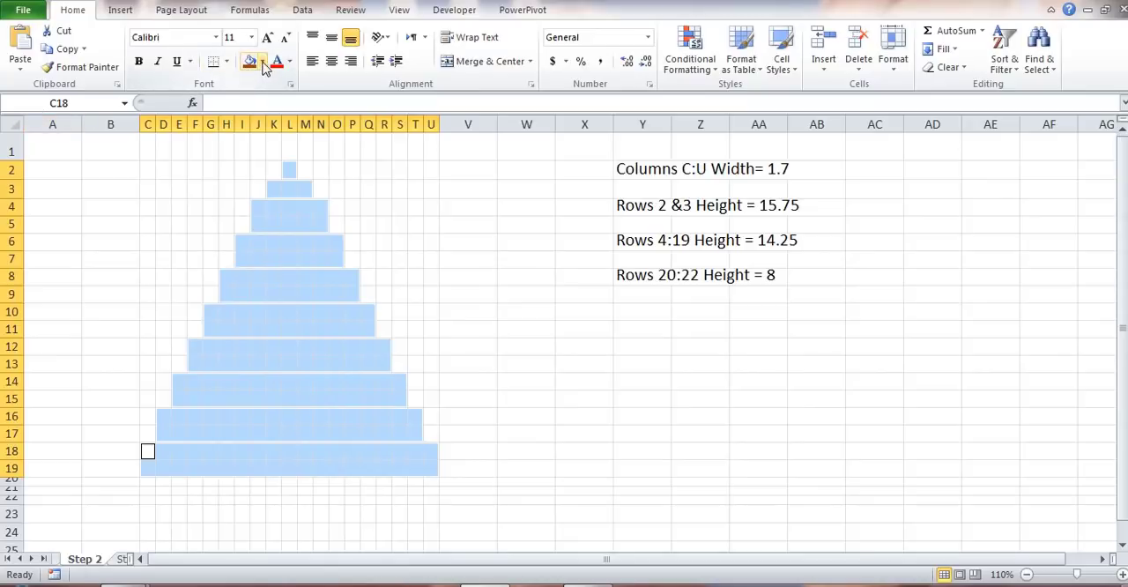
Step: Fill the tree triangle green and select the trunk block K20:M22 beneath it
{"action": "left_click", "coordinate": [261, 60]}
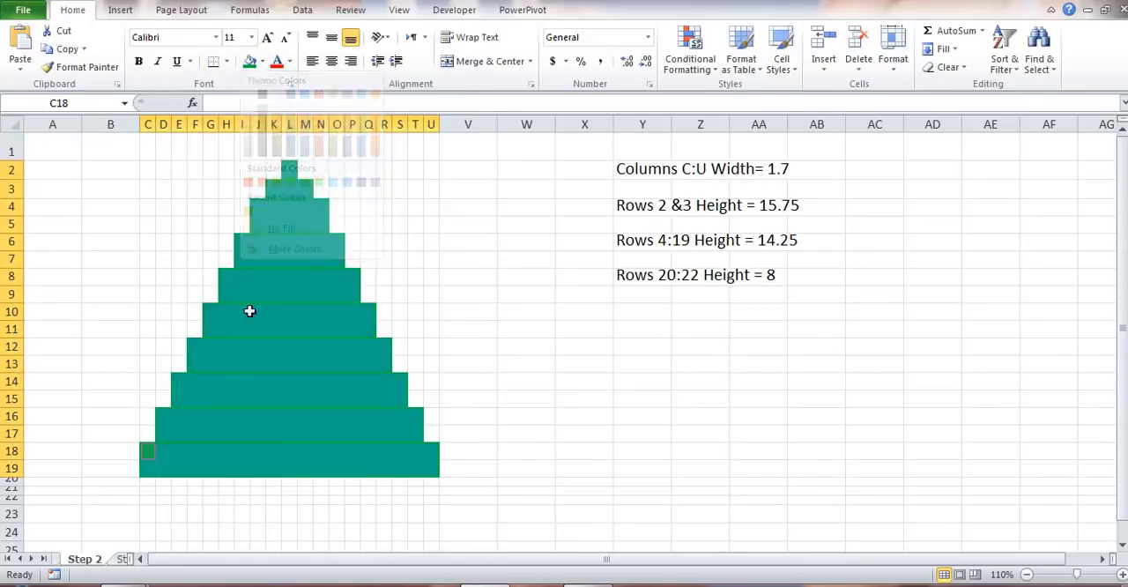
{"action": "left_click", "coordinate": [284, 183]}
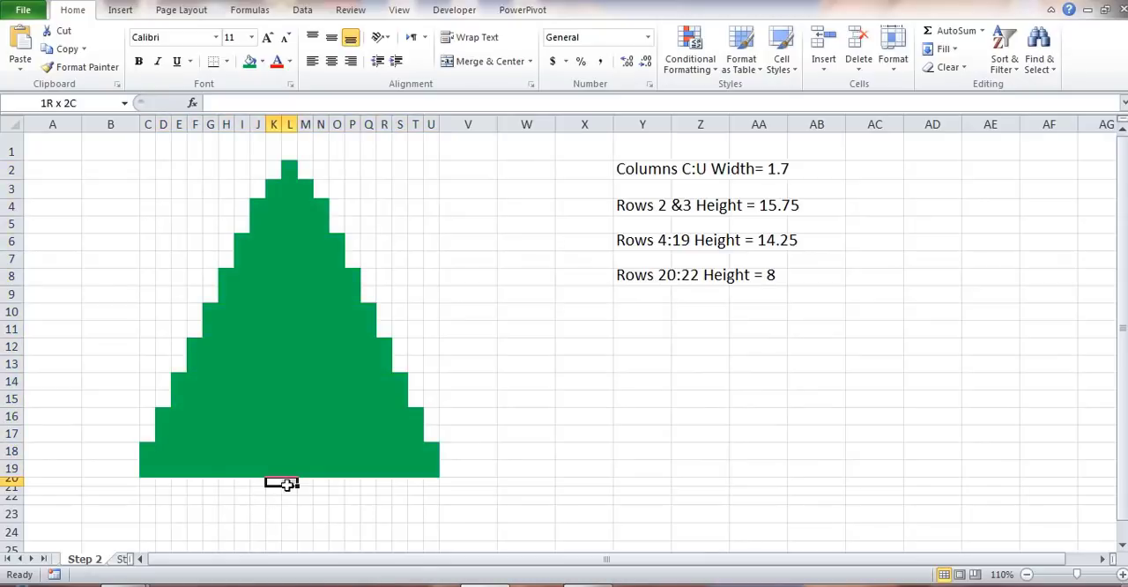
{"action": "left_click_drag", "start_coordinate": [282, 483], "coordinate": [300, 495]}
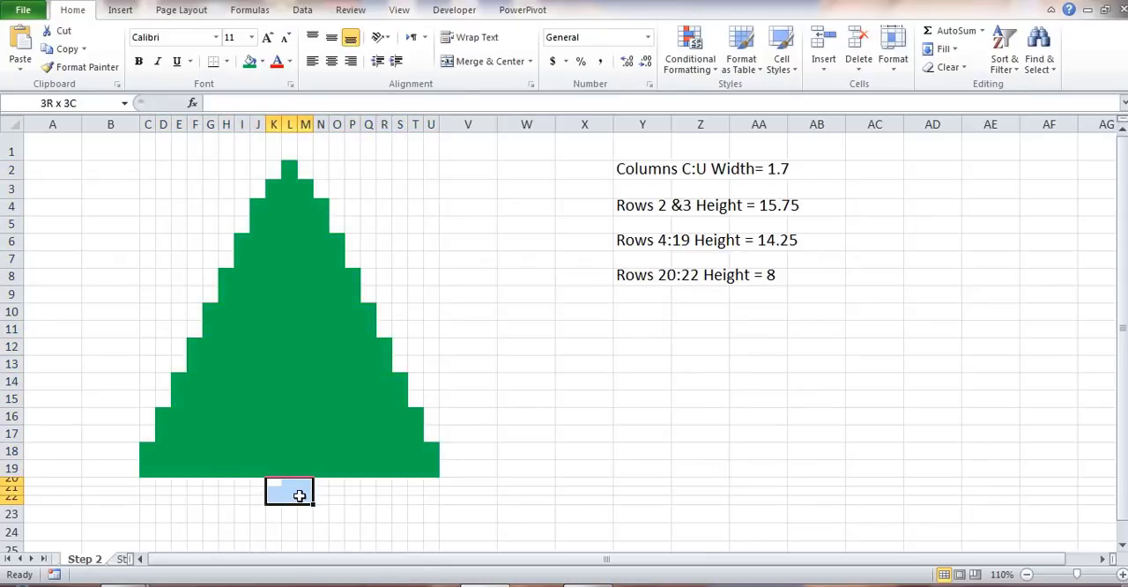
{"action": "left_click", "coordinate": [290, 490]}
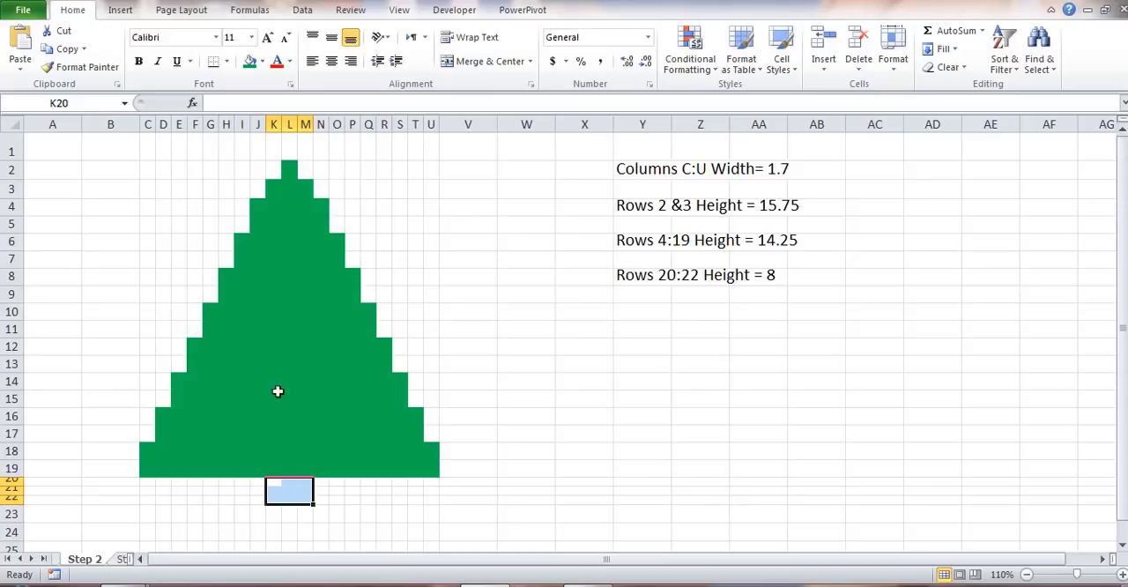
Step: Fill the trunk block with brown
{"action": "left_click", "coordinate": [263, 60]}
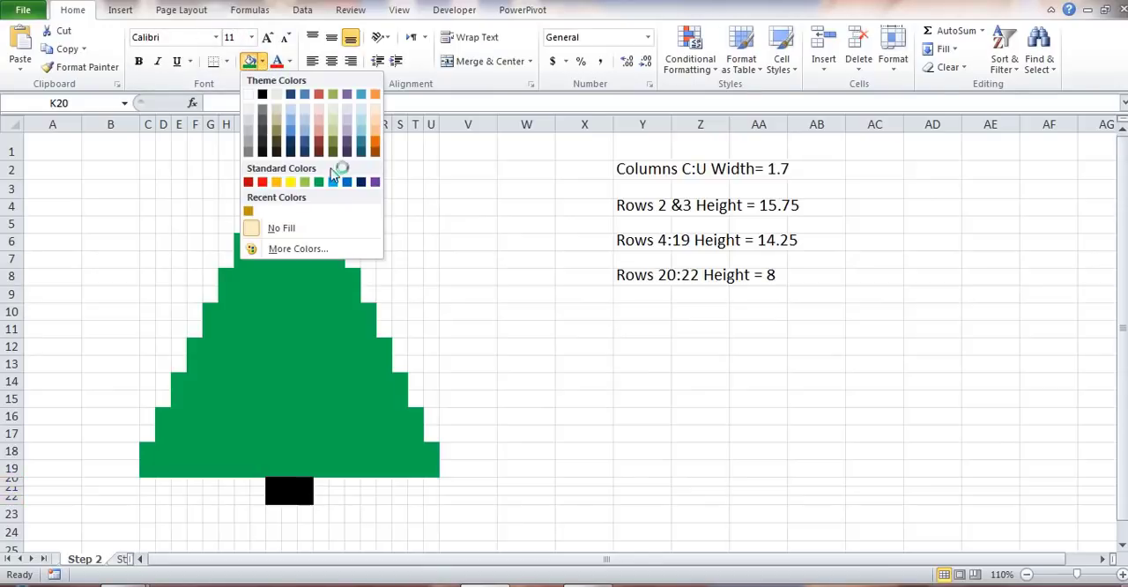
{"action": "left_click", "coordinate": [374, 155]}
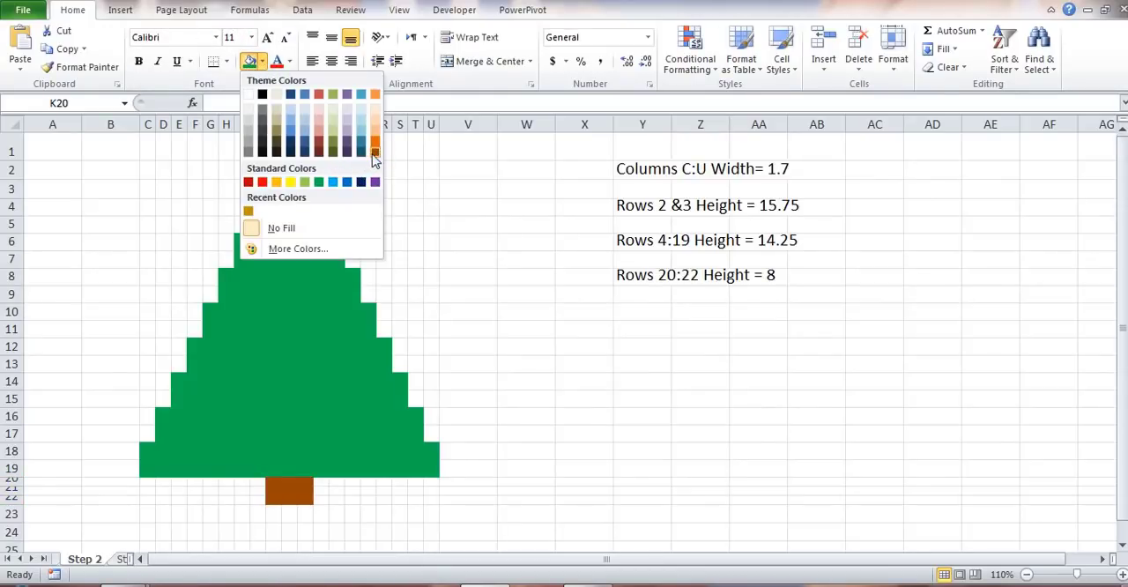
{"action": "left_click", "coordinate": [289, 182]}
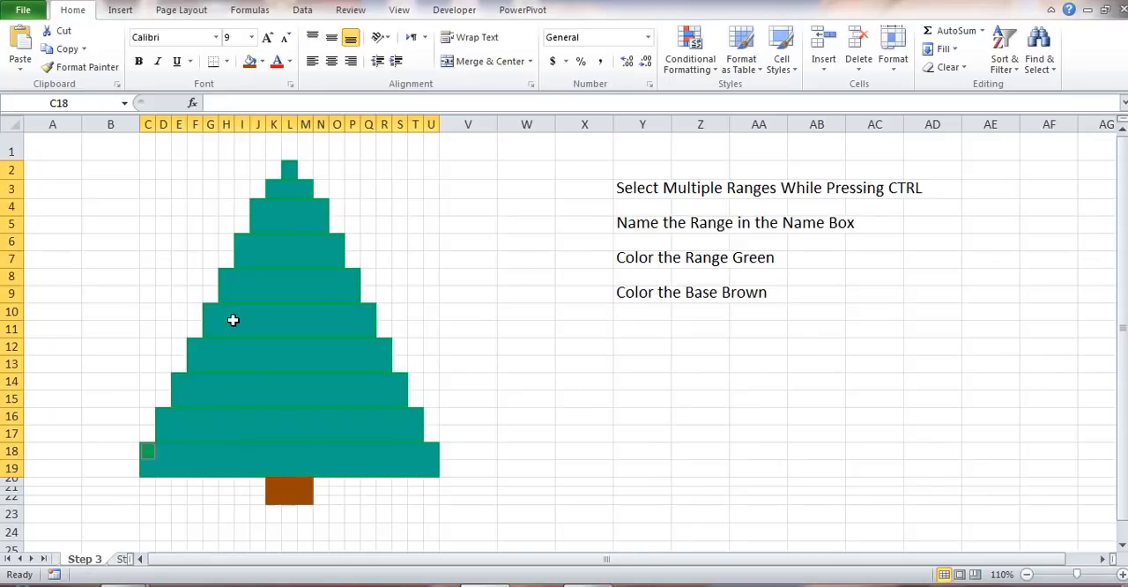
Step: Enter =RANDBETWEEN(1,10) into every tree cell at once
{"action": "type", "text": "=rand"}
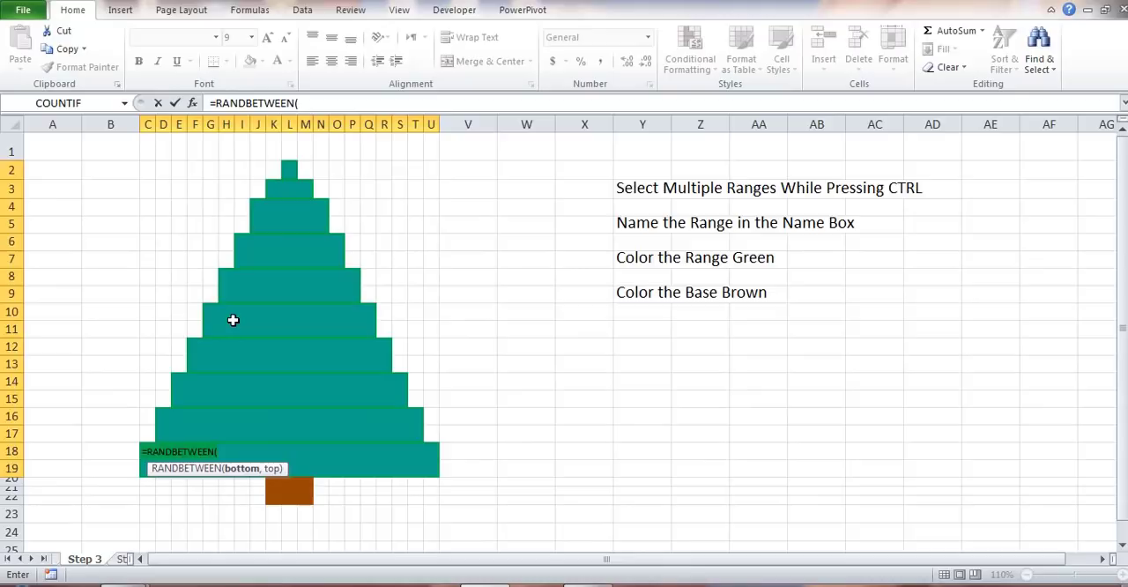
{"action": "type", "text": "1,10)"}
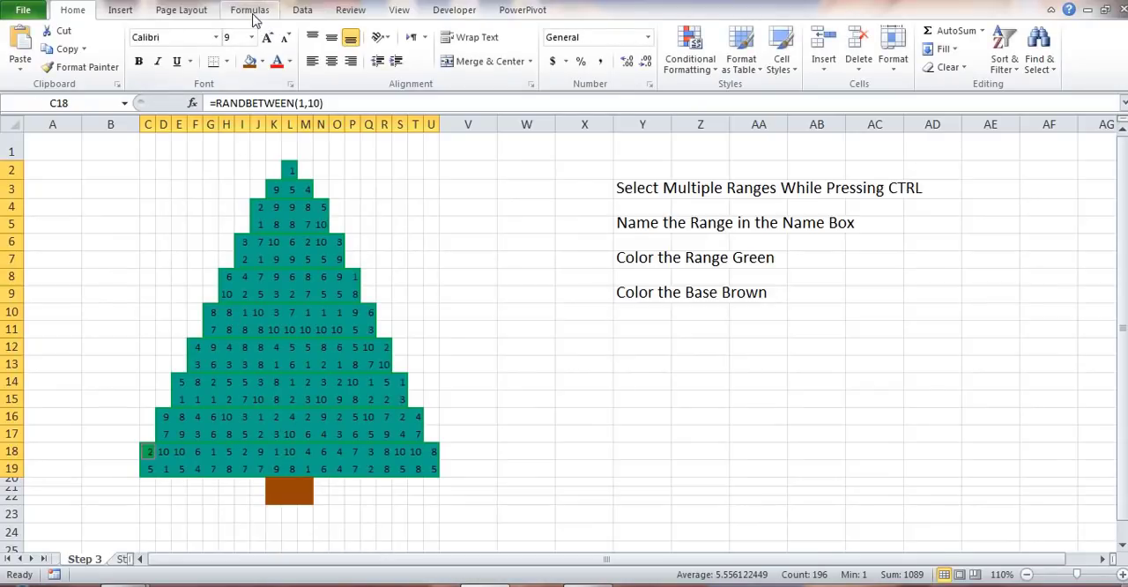
Step: Apply the traffic-lights icon set conditional formatting to the tree's numbers
{"action": "left_click", "coordinate": [250, 11]}
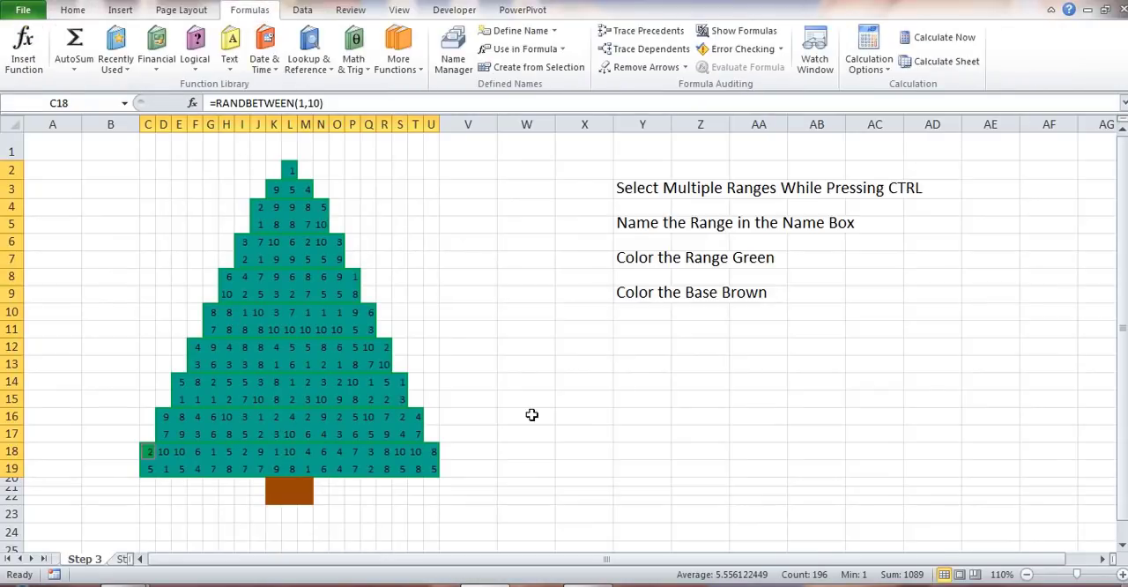
{"action": "mouse_move", "coordinate": [945, 37]}
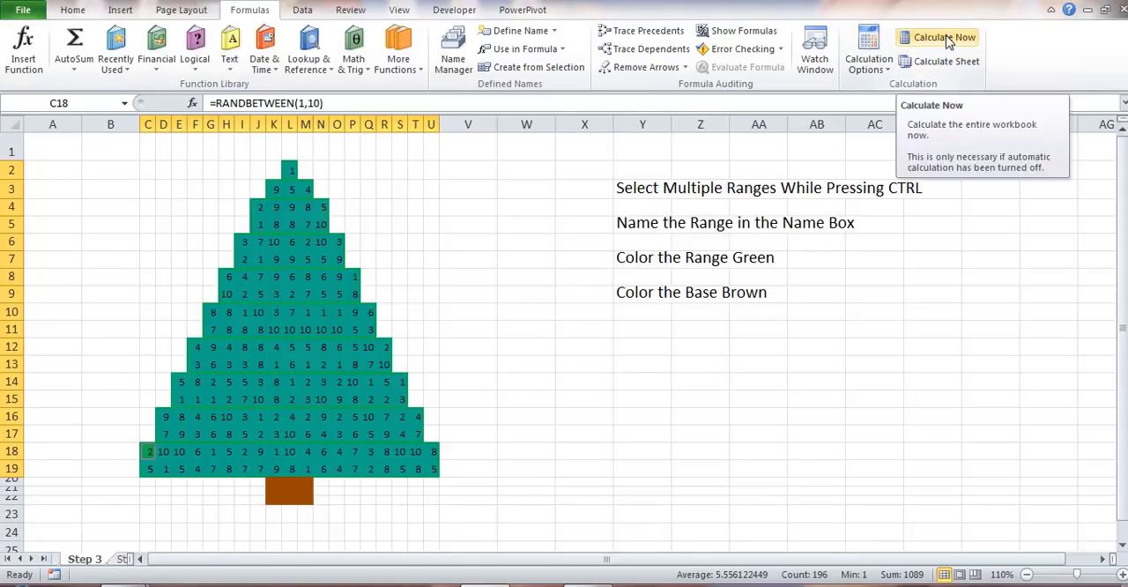
{"action": "left_click", "coordinate": [938, 37]}
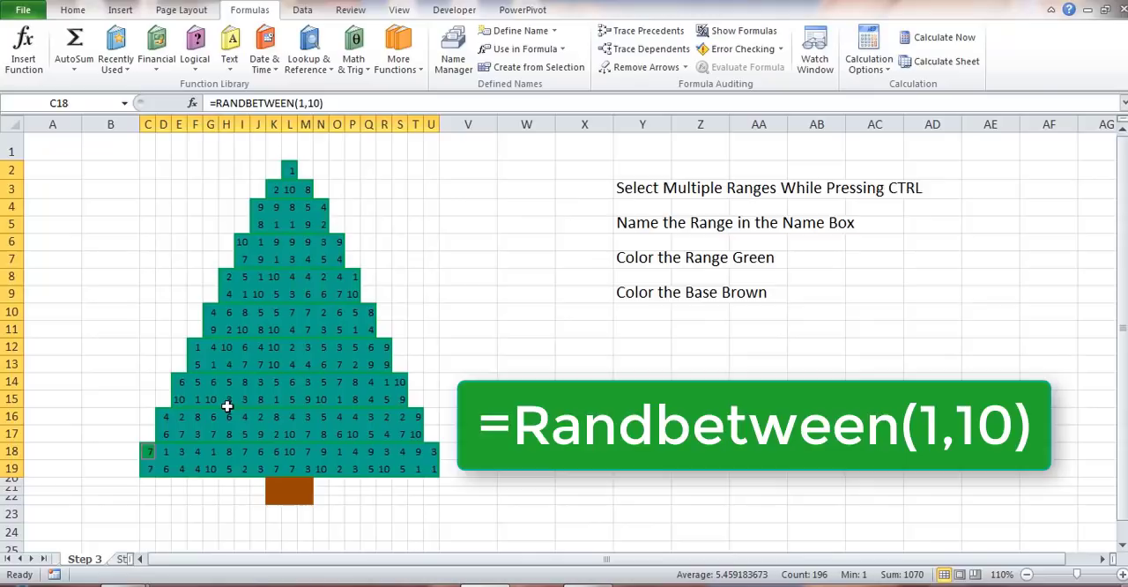
{"action": "mouse_move", "coordinate": [392, 486]}
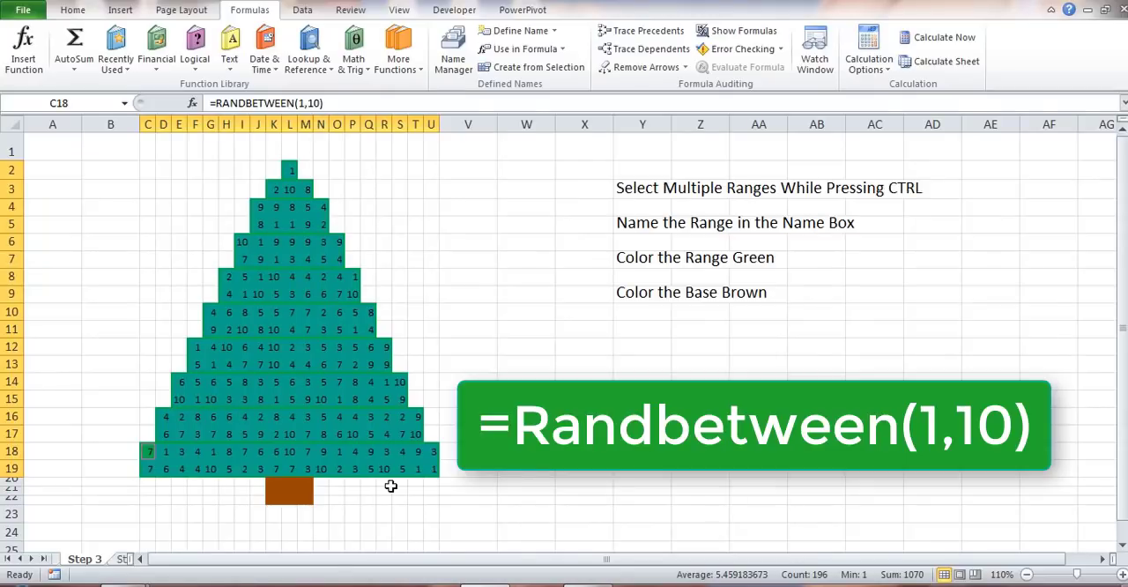
{"action": "mouse_move", "coordinate": [303, 227]}
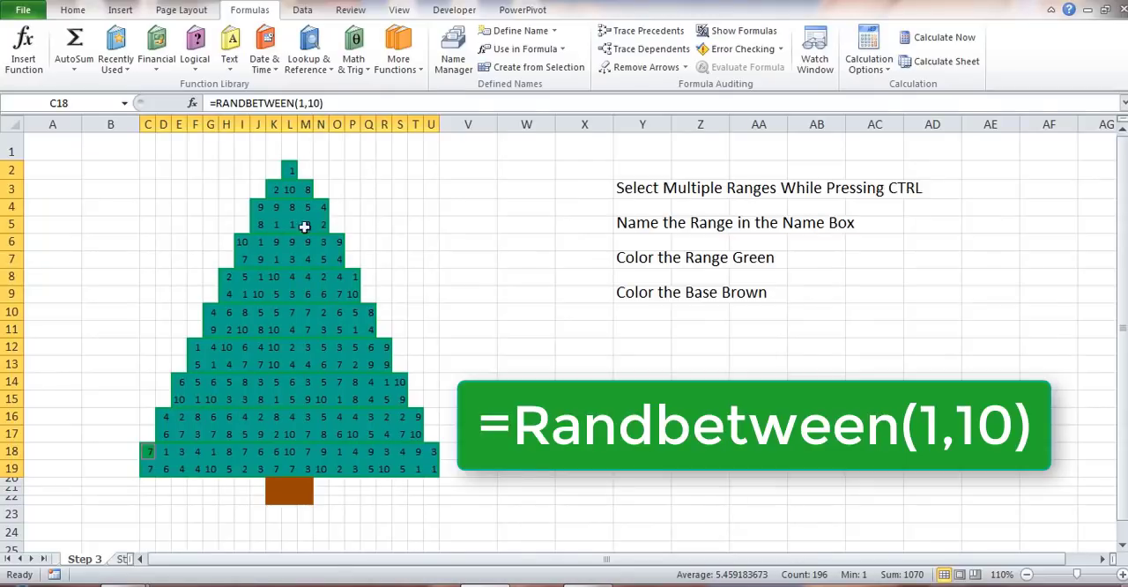
{"action": "left_click", "coordinate": [73, 11]}
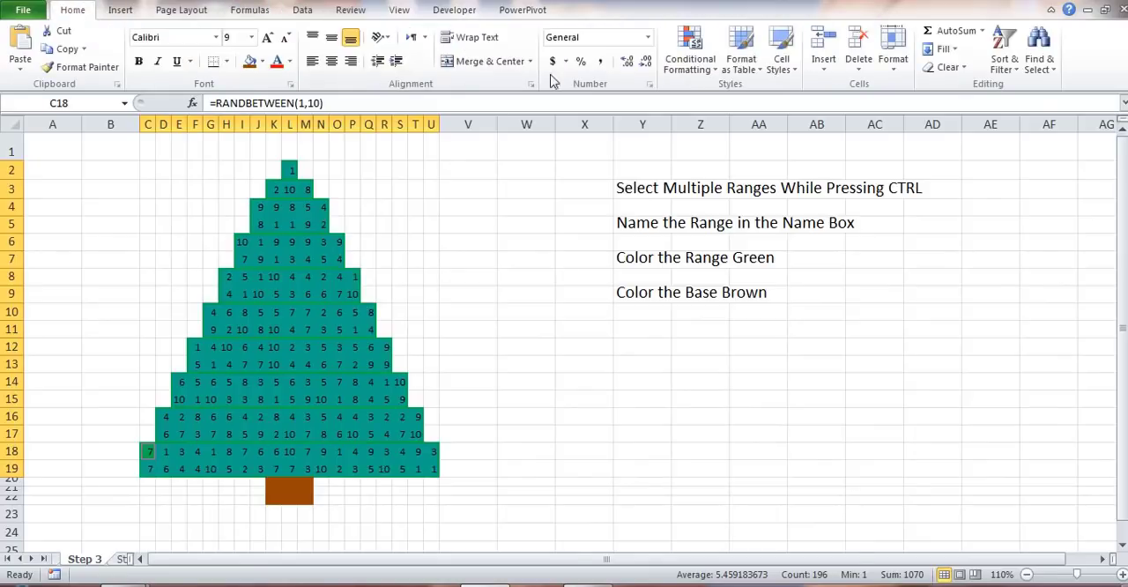
{"action": "left_click", "coordinate": [692, 49]}
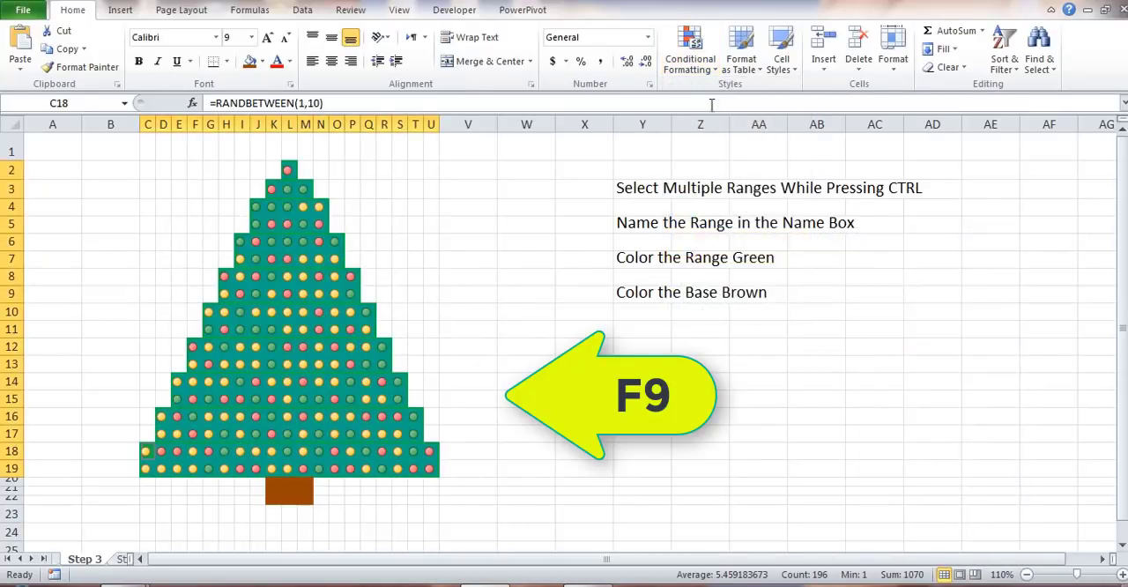
Step: Edit the icon-set rule via Manage Rules to Show Icon Only
{"action": "left_click", "coordinate": [691, 49]}
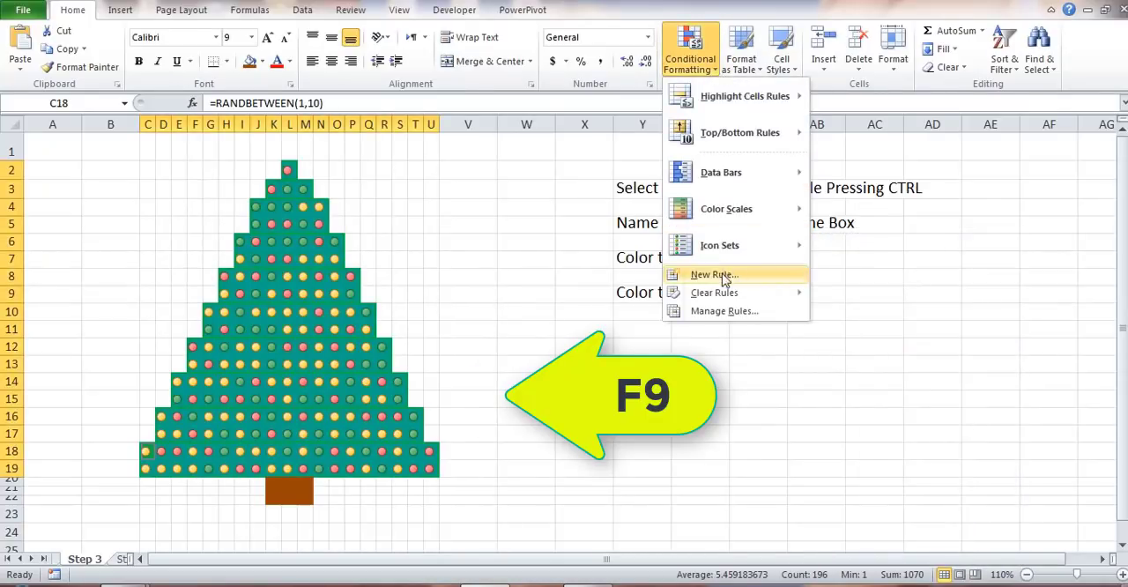
{"action": "mouse_move", "coordinate": [723, 311]}
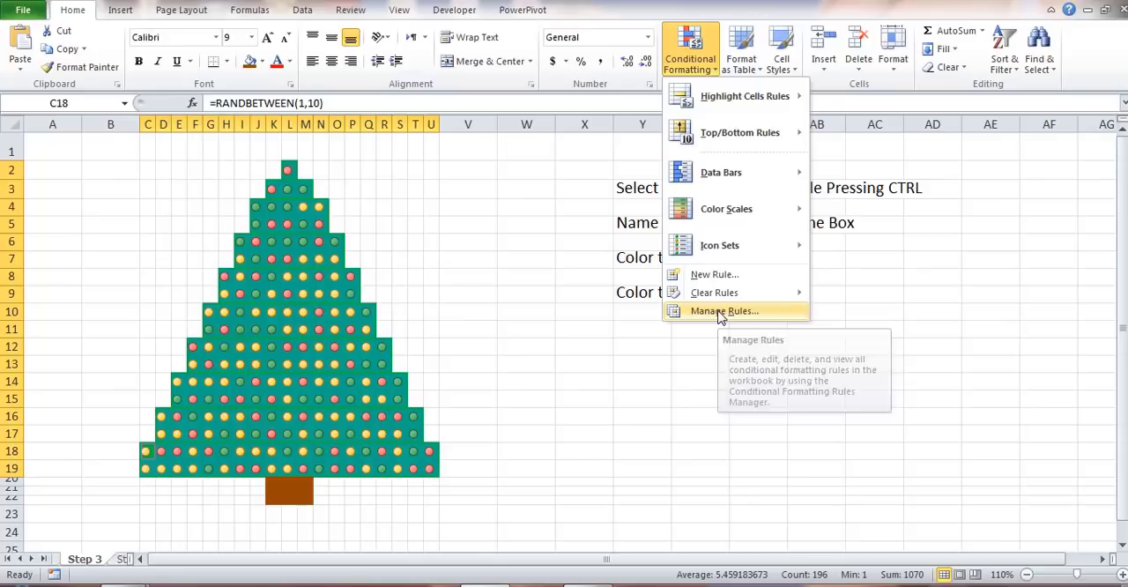
{"action": "left_click", "coordinate": [723, 310]}
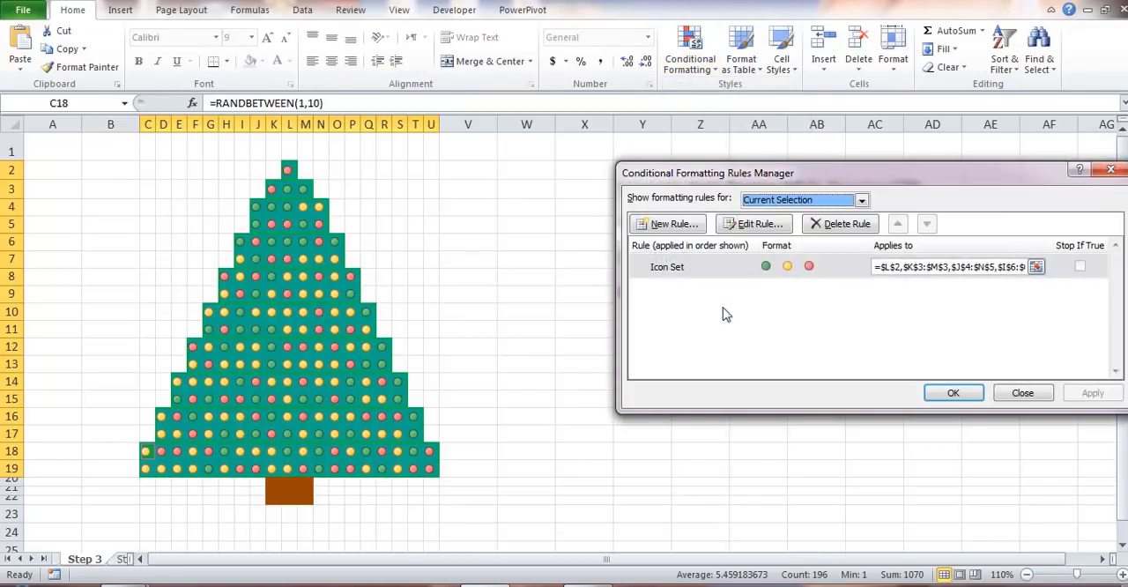
{"action": "left_click", "coordinate": [755, 223]}
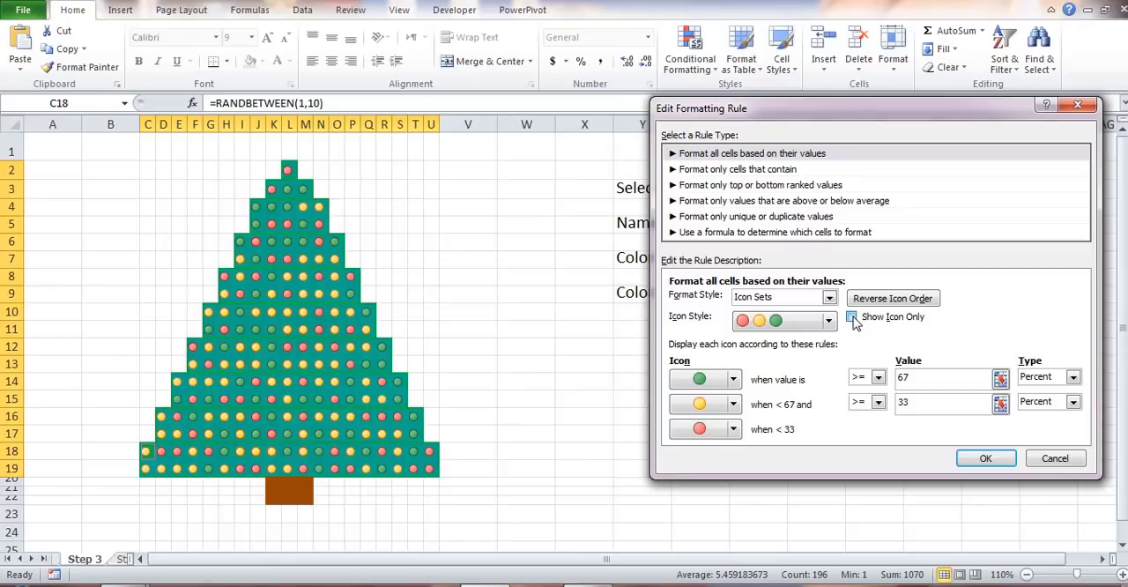
{"action": "left_click", "coordinate": [986, 458]}
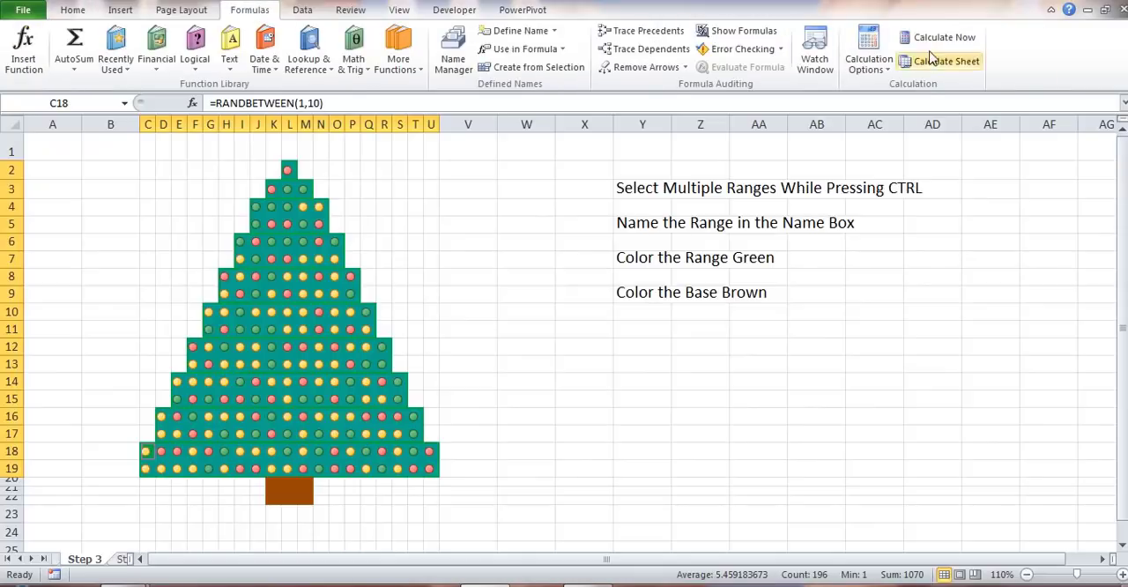
Step: Run Calculate Now several times so the tree's coloured dots reshuffle
{"action": "left_click", "coordinate": [945, 37]}
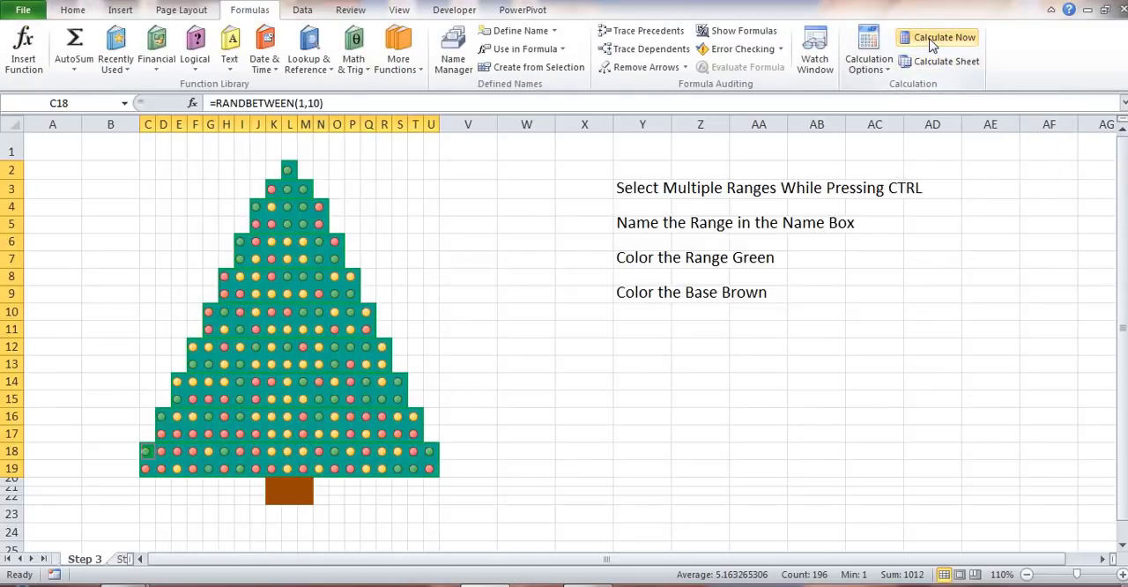
{"action": "left_click", "coordinate": [945, 37]}
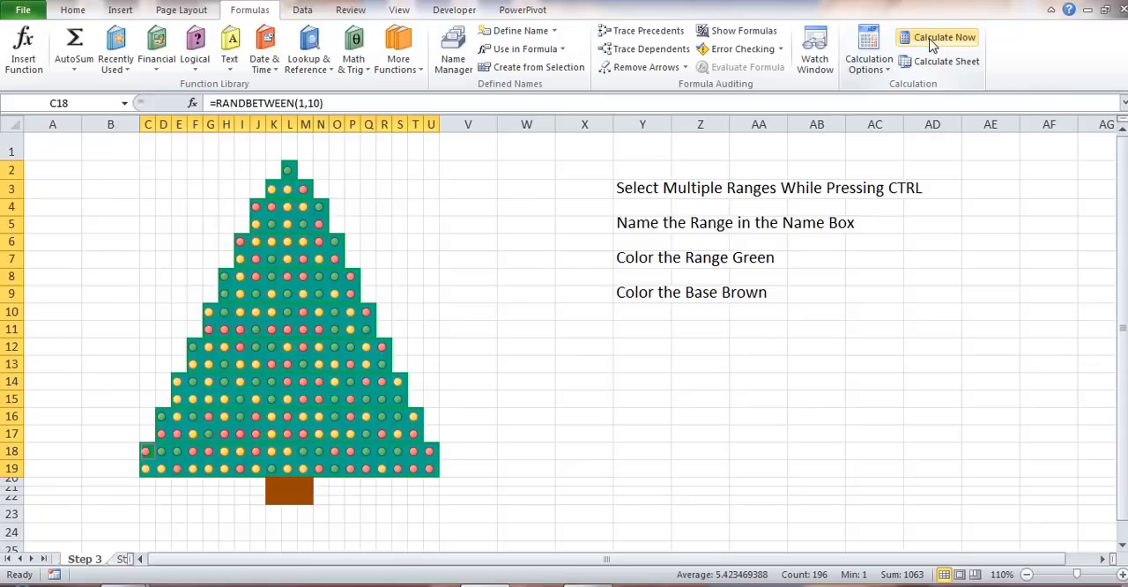
{"action": "left_click", "coordinate": [945, 37]}
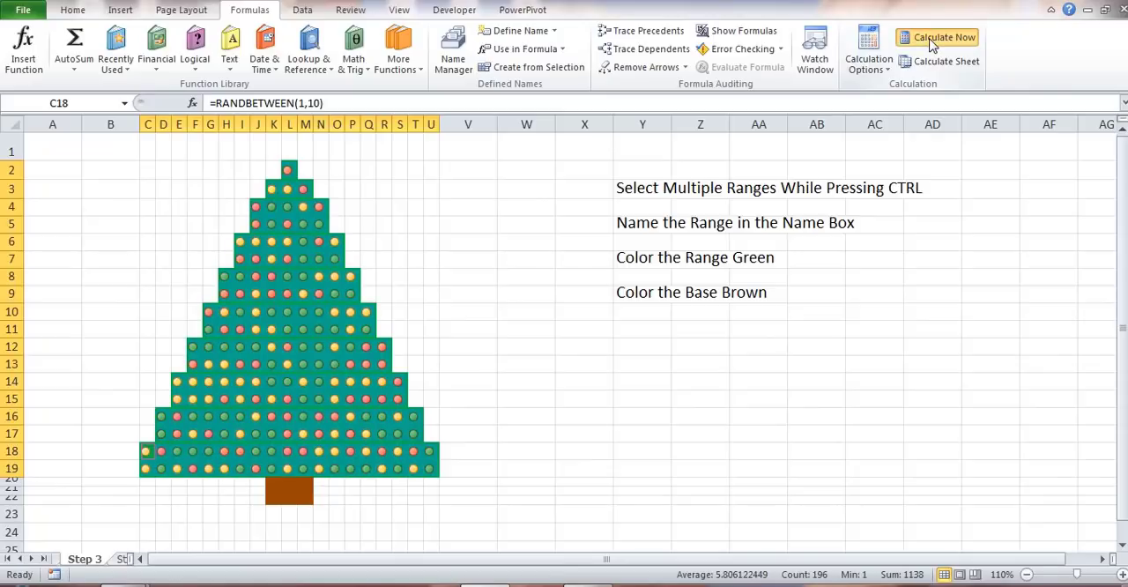
{"action": "left_click", "coordinate": [938, 37]}
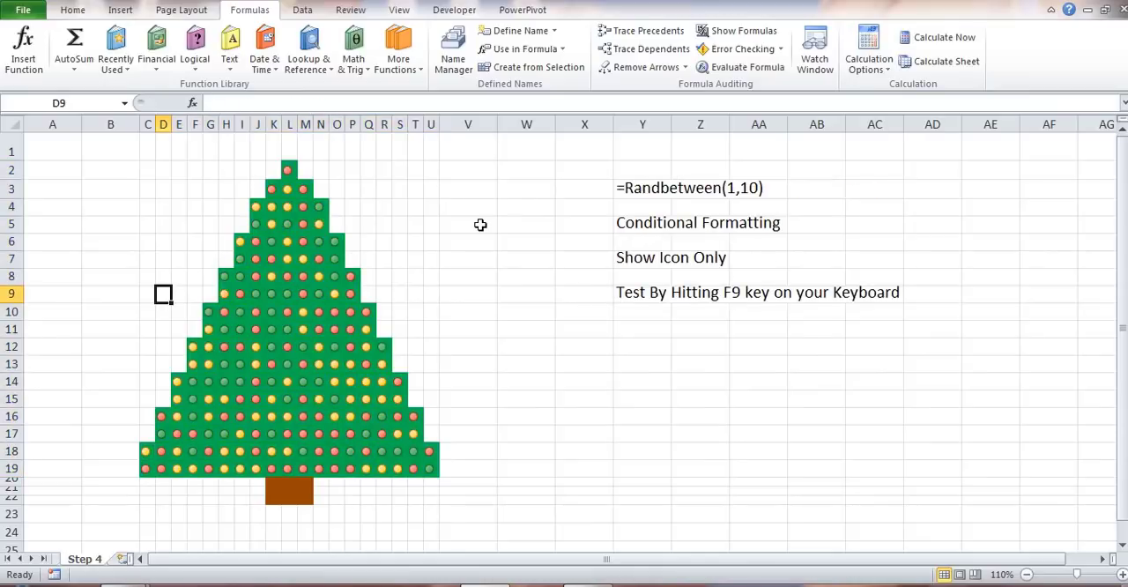
Step: Recalculate with F9, then draw a gold 5-Point Star and place it atop the tree
{"action": "key", "text": "f9"}
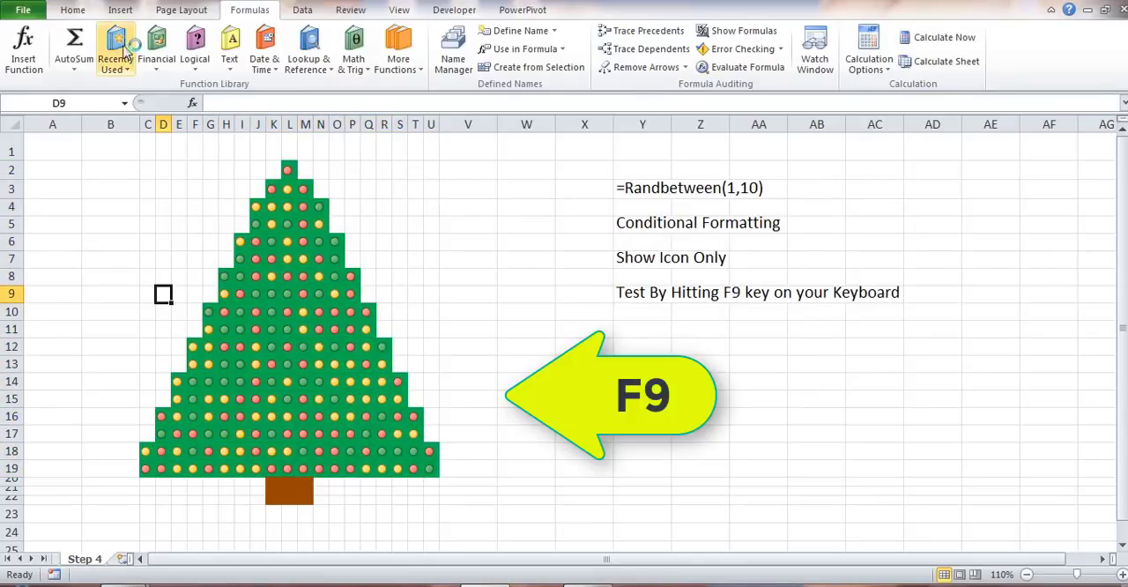
{"action": "left_click", "coordinate": [120, 10]}
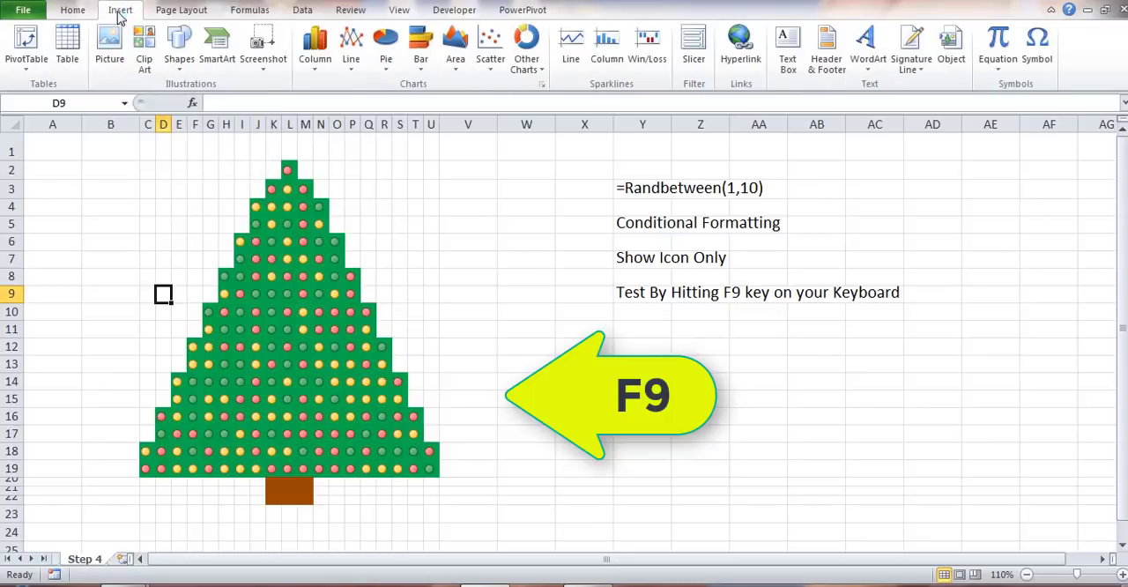
{"action": "left_click", "coordinate": [180, 44]}
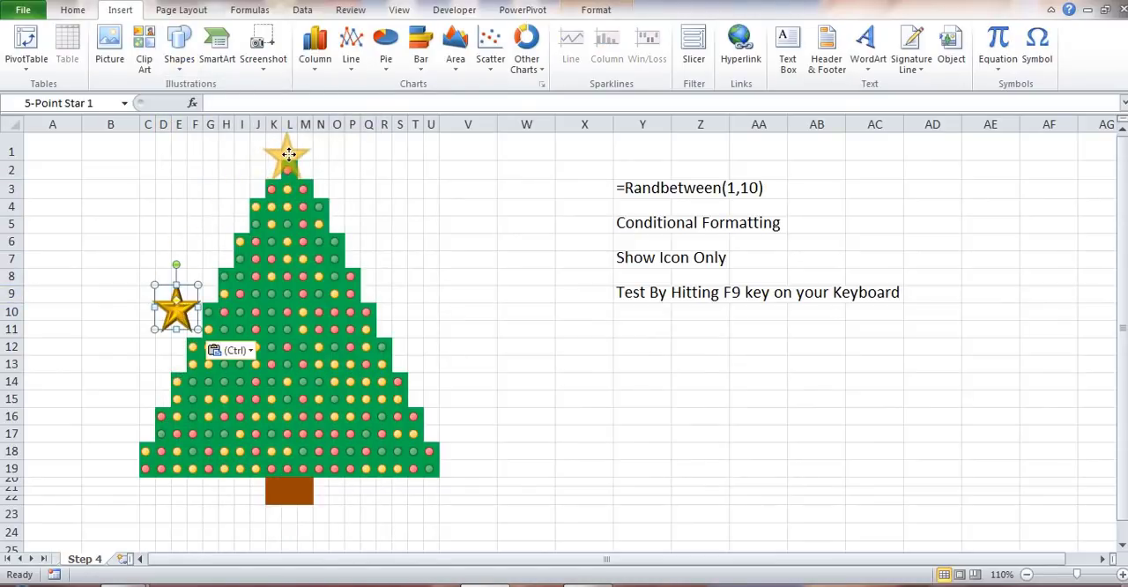
{"action": "left_click_drag", "start_coordinate": [177, 309], "coordinate": [285, 157]}
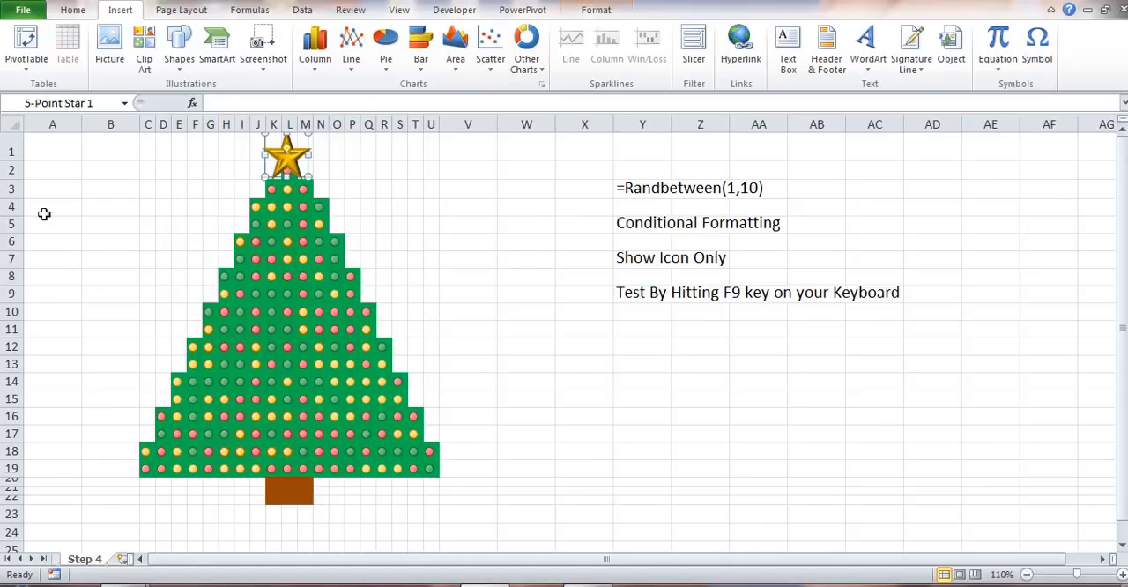
Step: Insert the Cute-Santa-Claus-PNG-4 picture onto the sheet
{"action": "left_click", "coordinate": [109, 44]}
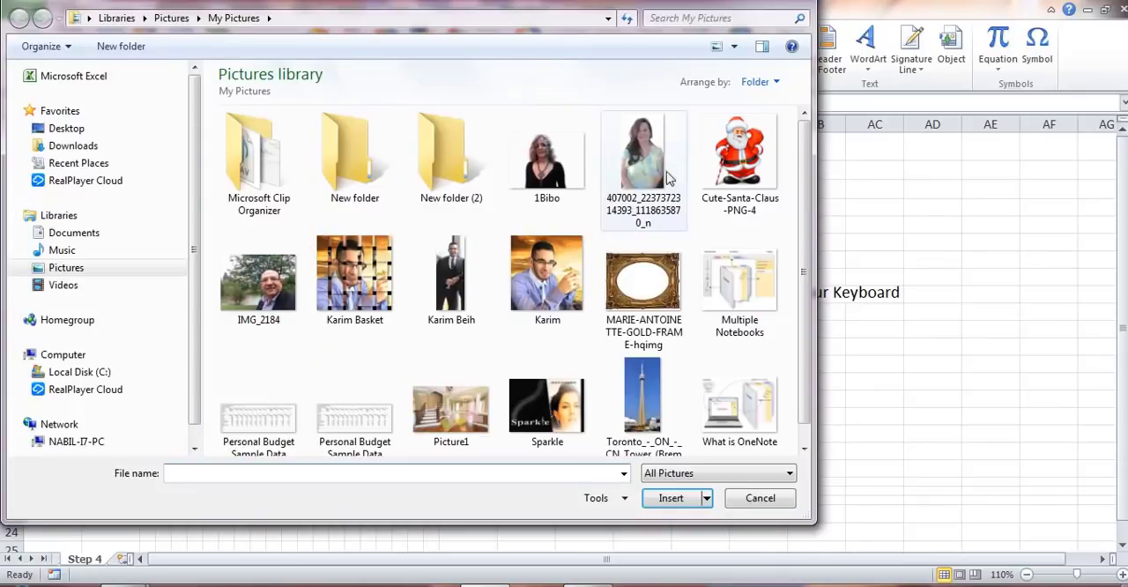
{"action": "left_click", "coordinate": [740, 155]}
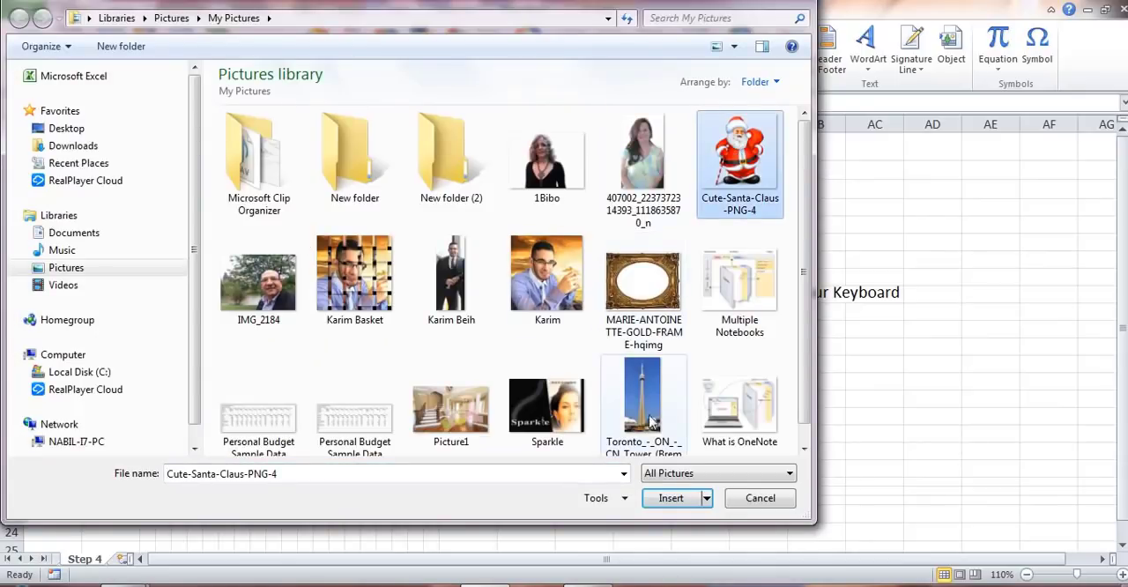
{"action": "left_click", "coordinate": [670, 497]}
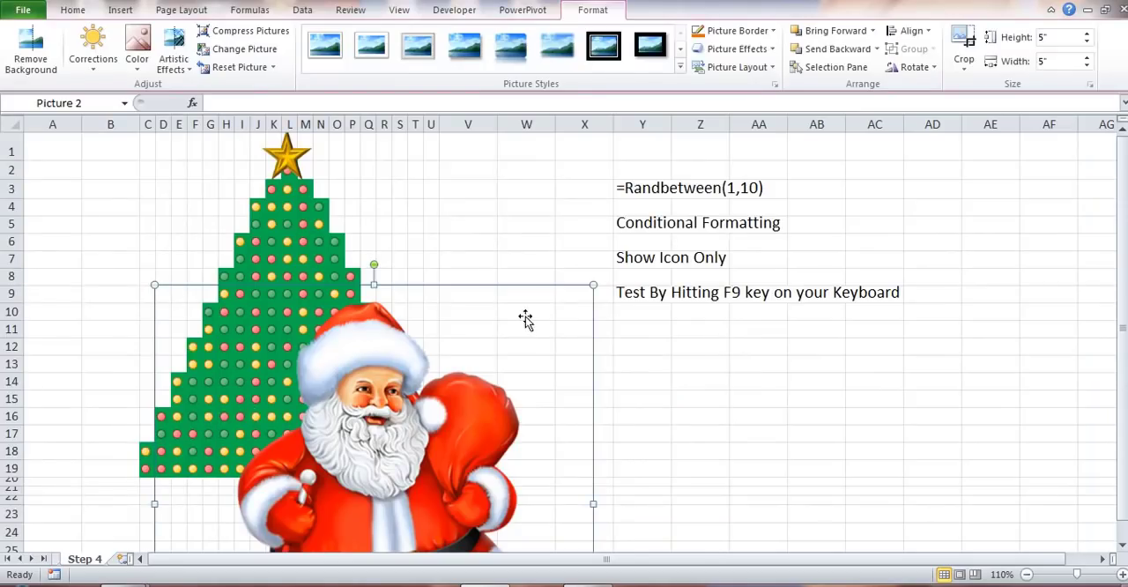
Step: Shrink the Santa picture and move it to the left of the tree
{"action": "left_click_drag", "start_coordinate": [593, 504], "coordinate": [384, 494]}
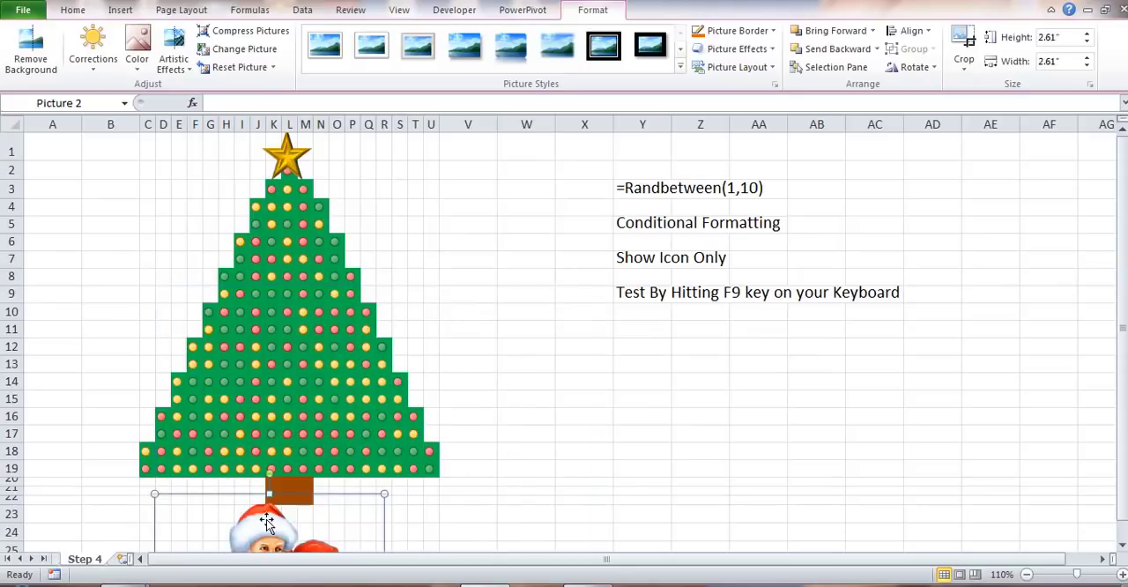
{"action": "left_click_drag", "start_coordinate": [268, 526], "coordinate": [132, 414]}
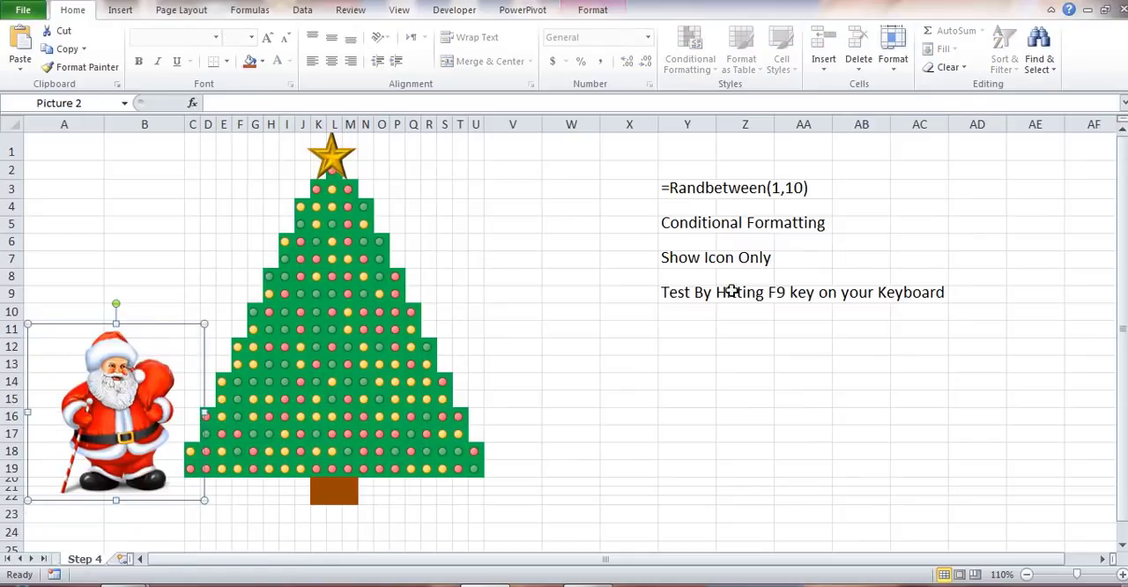
{"action": "mouse_move", "coordinate": [185, 457]}
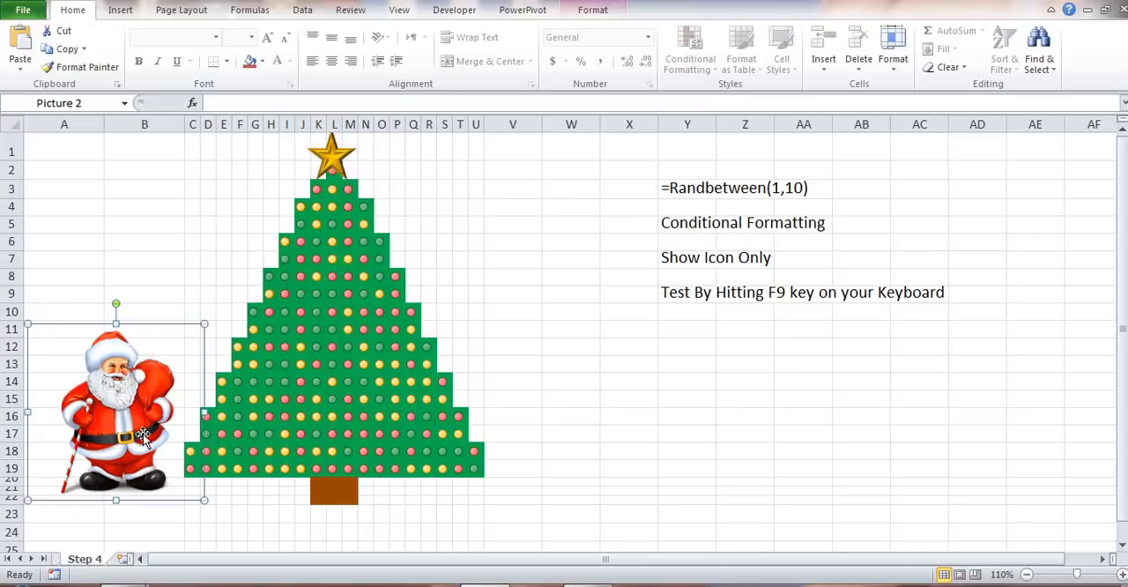
{"action": "mouse_move", "coordinate": [1104, 69]}
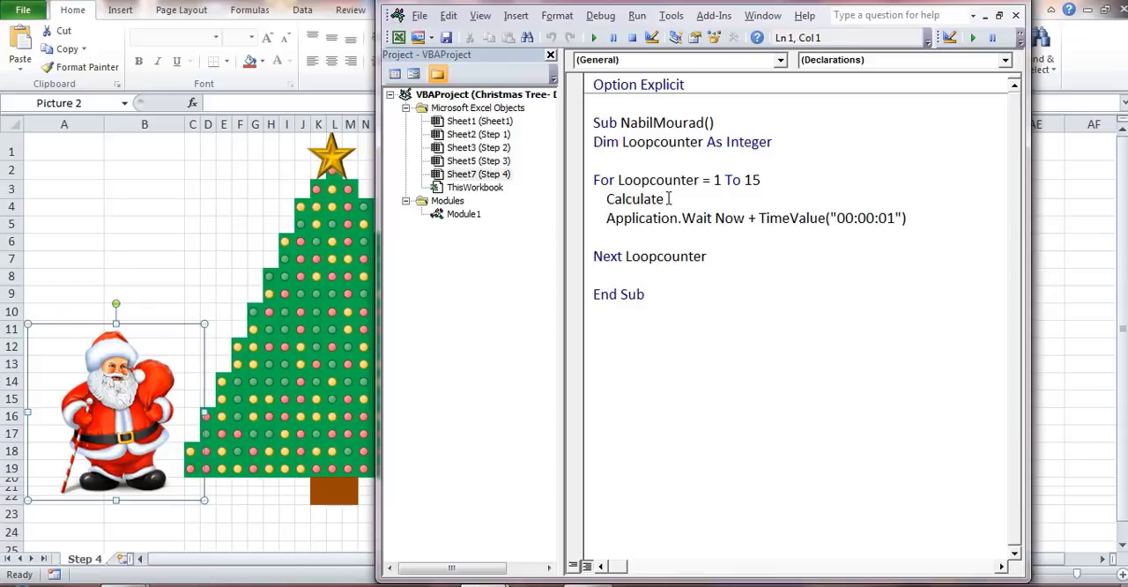
{"action": "mouse_move", "coordinate": [783, 195]}
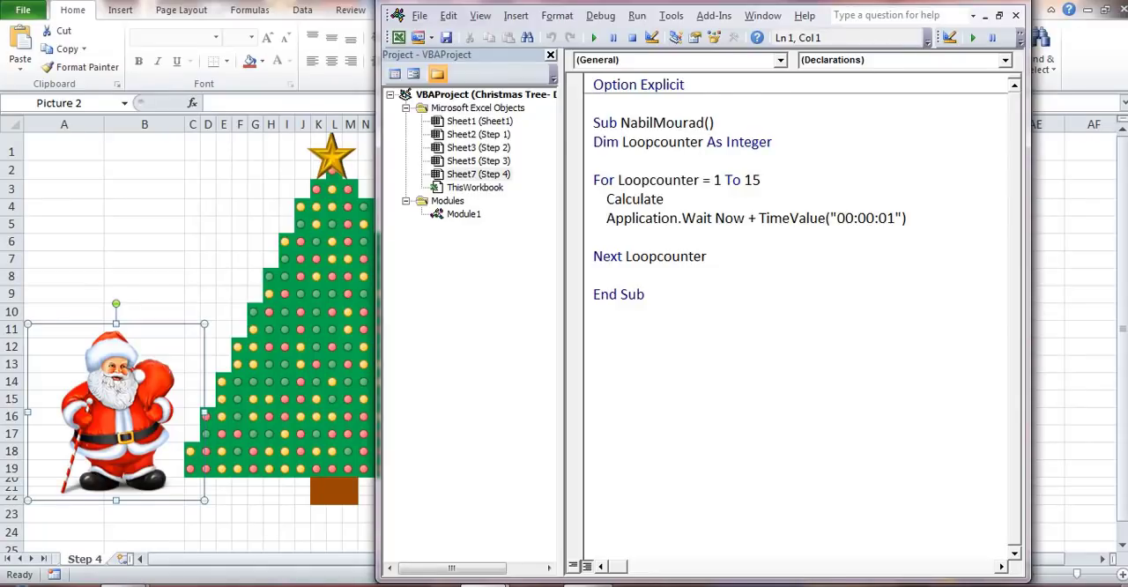
Step: Assign the NabilMourad recalculation macro to the Santa picture
{"action": "right_click", "coordinate": [114, 397]}
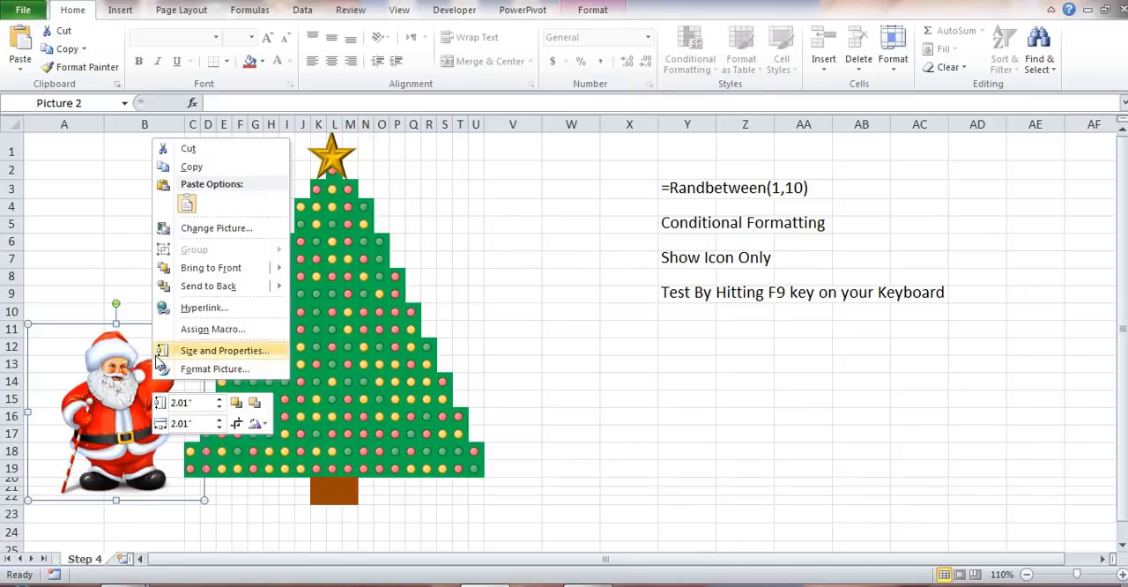
{"action": "mouse_move", "coordinate": [212, 327]}
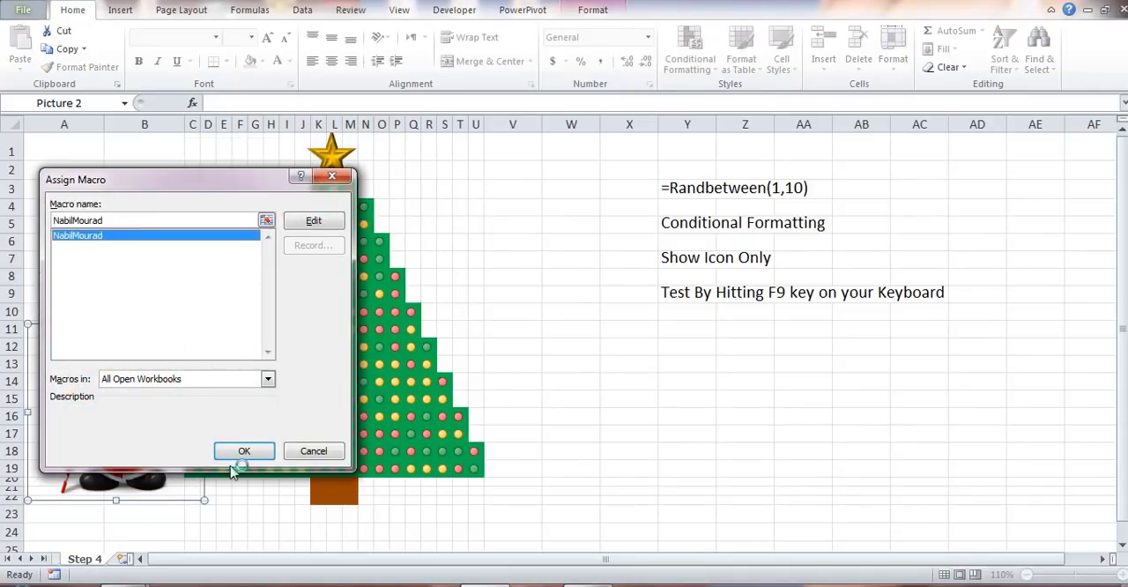
{"action": "left_click", "coordinate": [243, 451]}
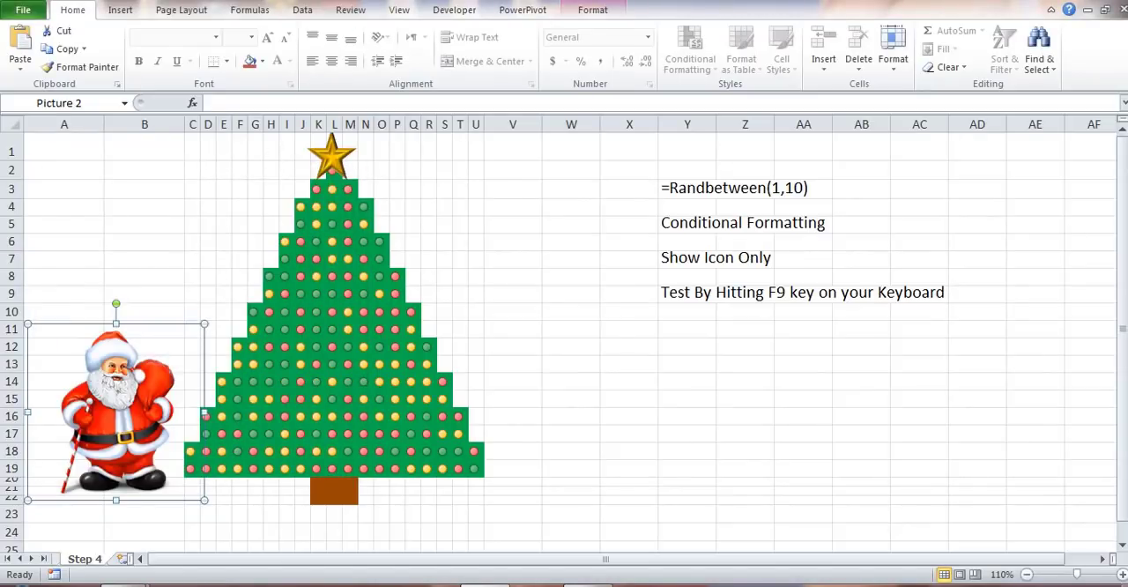
Step: Hide gridlines on Step 4 and switch to the finished Merry Christmas greeting sheet
{"action": "left_click", "coordinate": [398, 10]}
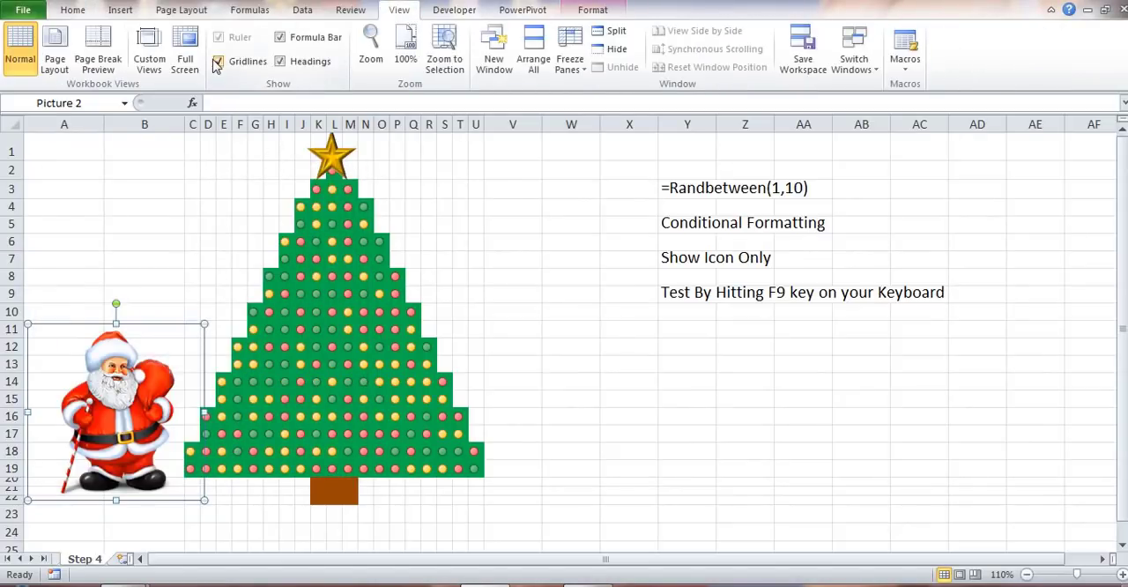
{"action": "left_click", "coordinate": [218, 60]}
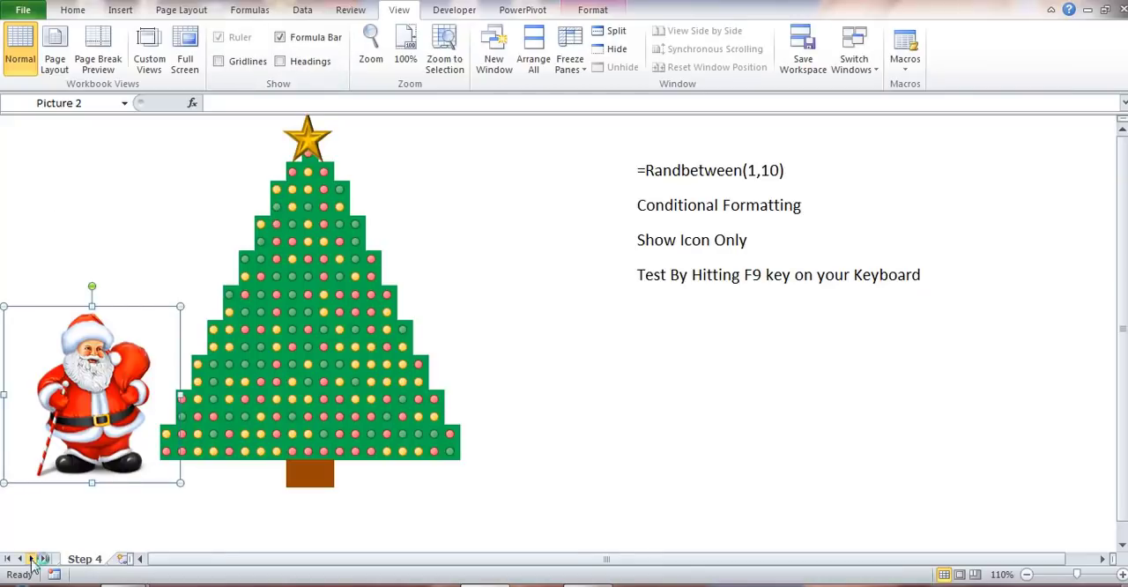
{"action": "left_click", "coordinate": [74, 559]}
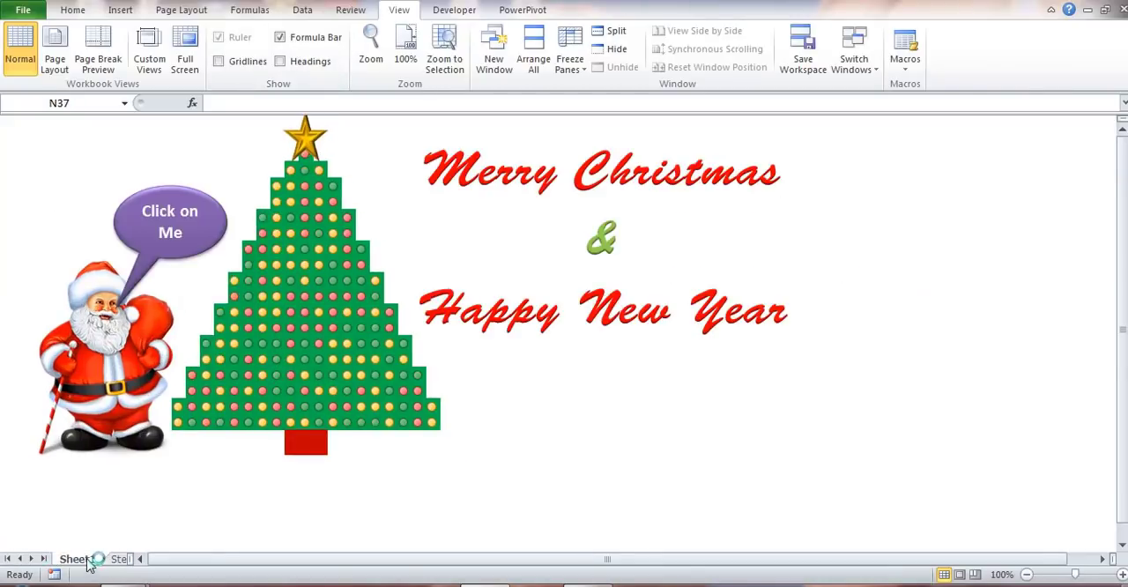